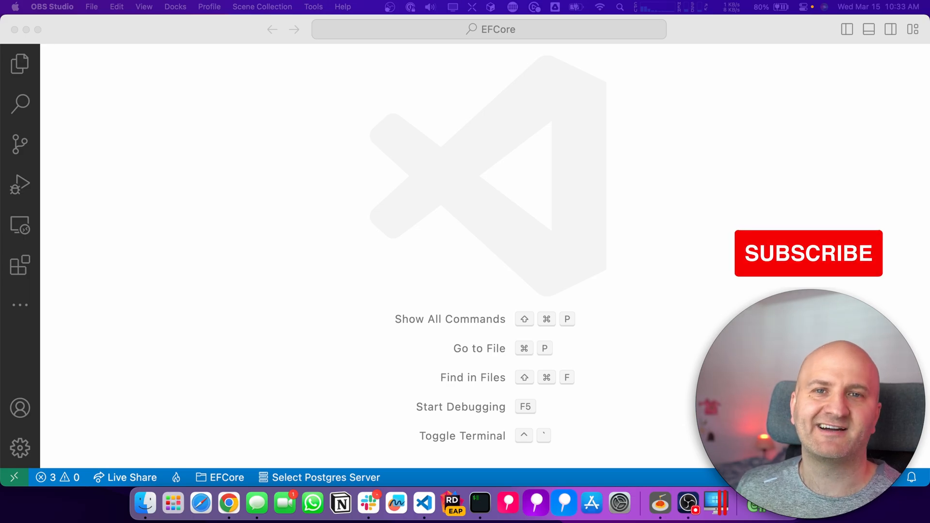
Step: Show the Explorer, expand the Data folder and view the AssetPrice entity class
{"action": "left_click", "coordinate": [19, 64]}
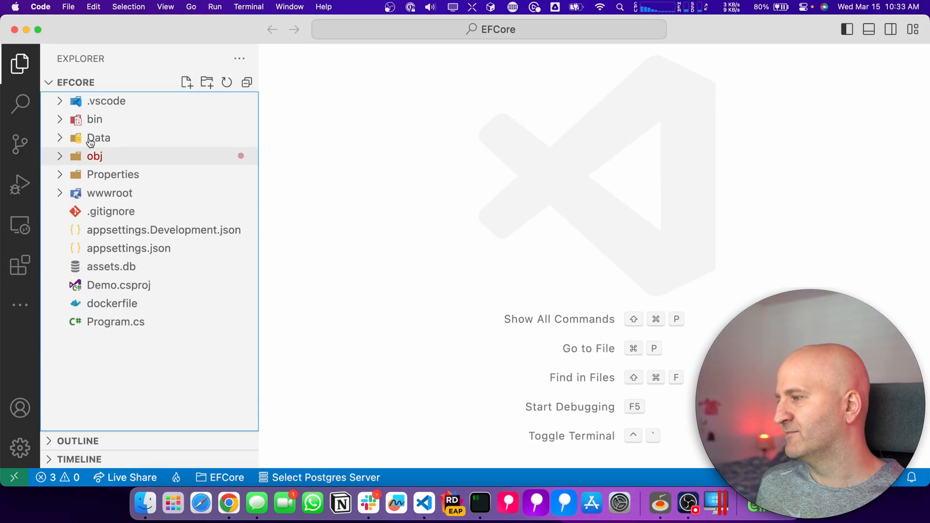
{"action": "left_click", "coordinate": [98, 137]}
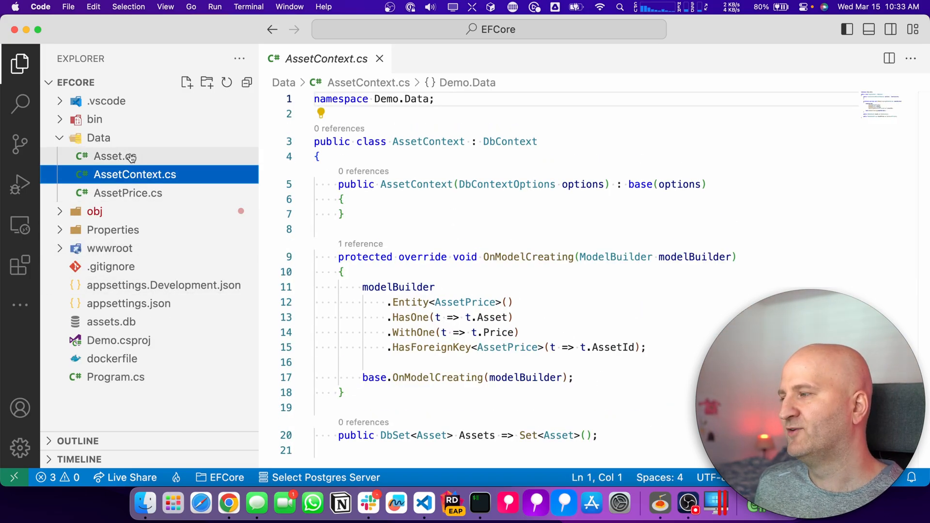
{"action": "left_click", "coordinate": [128, 193]}
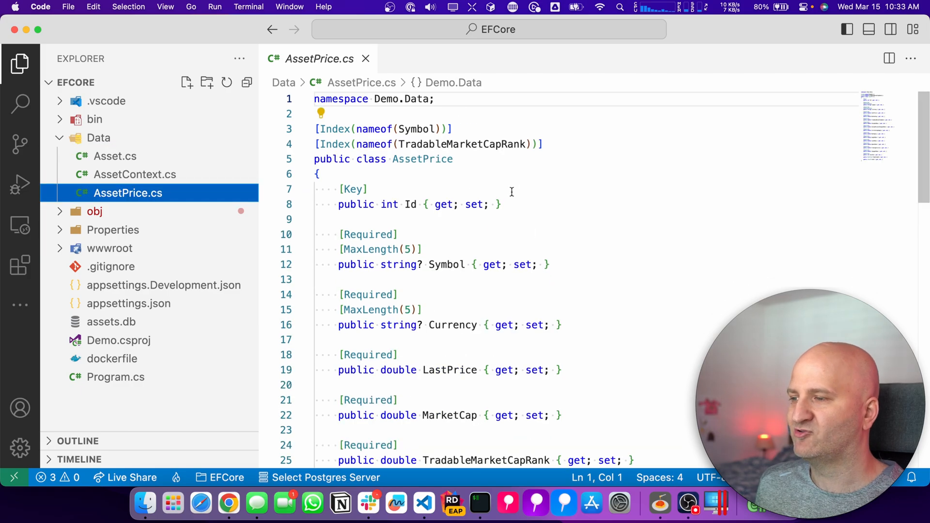
{"action": "mouse_move", "coordinate": [366, 59]}
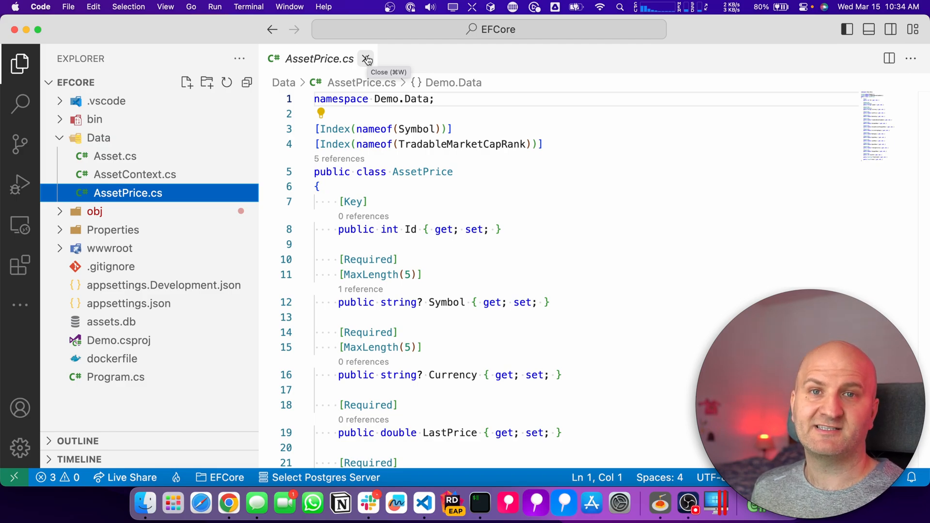
Step: Switch to Program.cs and make room before the app build line for a service registration
{"action": "left_click", "coordinate": [367, 59]}
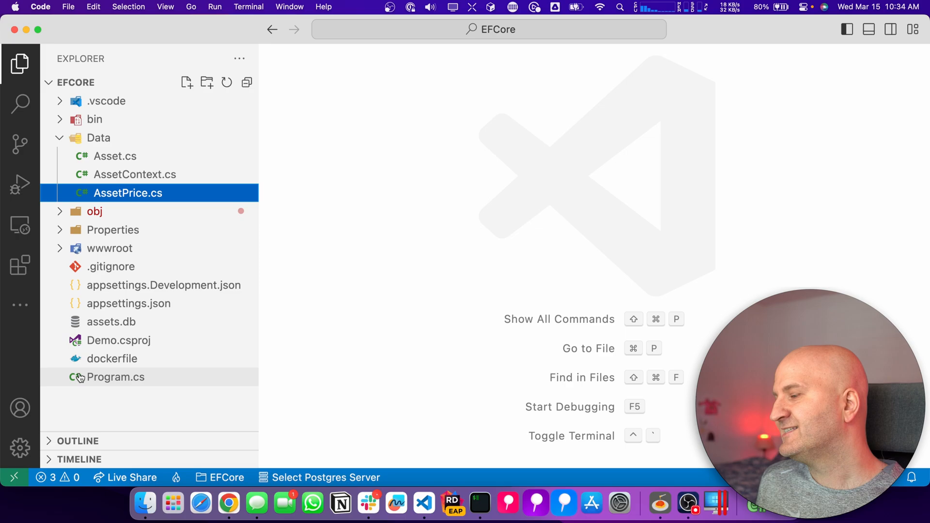
{"action": "left_click", "coordinate": [116, 377]}
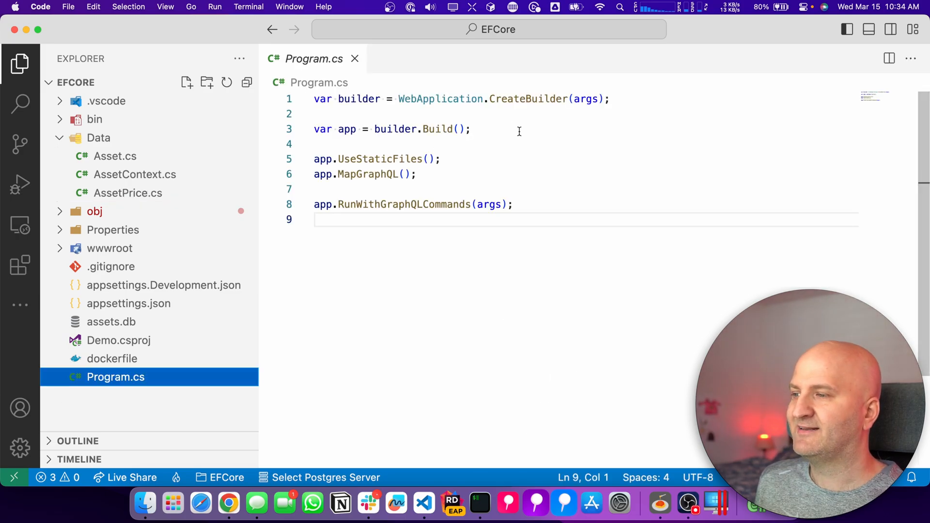
{"action": "left_click", "coordinate": [471, 129]}
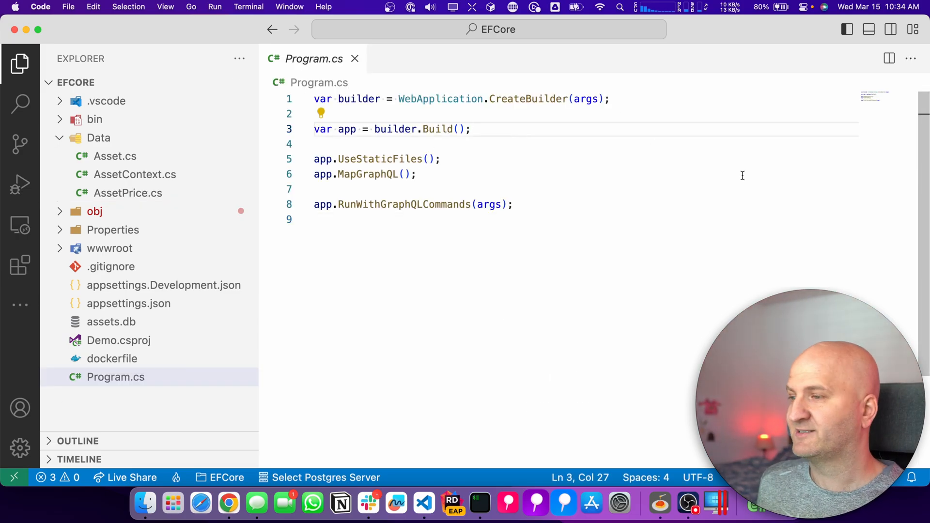
{"action": "key", "text": "enter"}
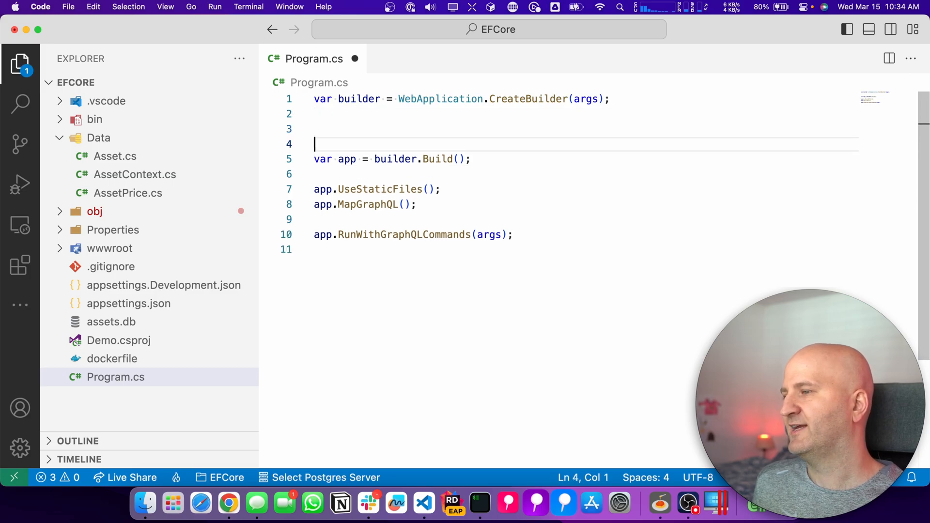
Step: Register AssetContext via AddDbContext with SQLite "Data Source=assets.db", then select AddDbContext to replace it
{"action": "type", "text": "builder"}
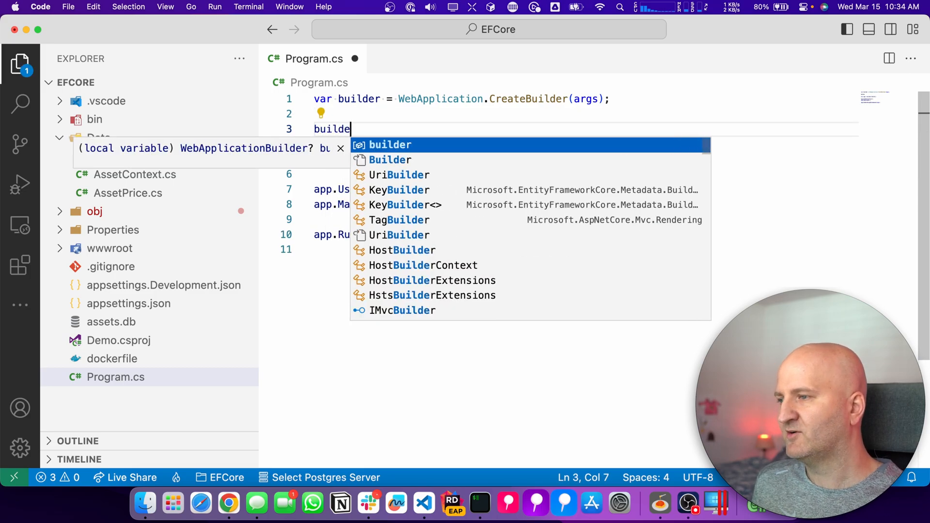
{"action": "type", "text": "r.Services.Add"}
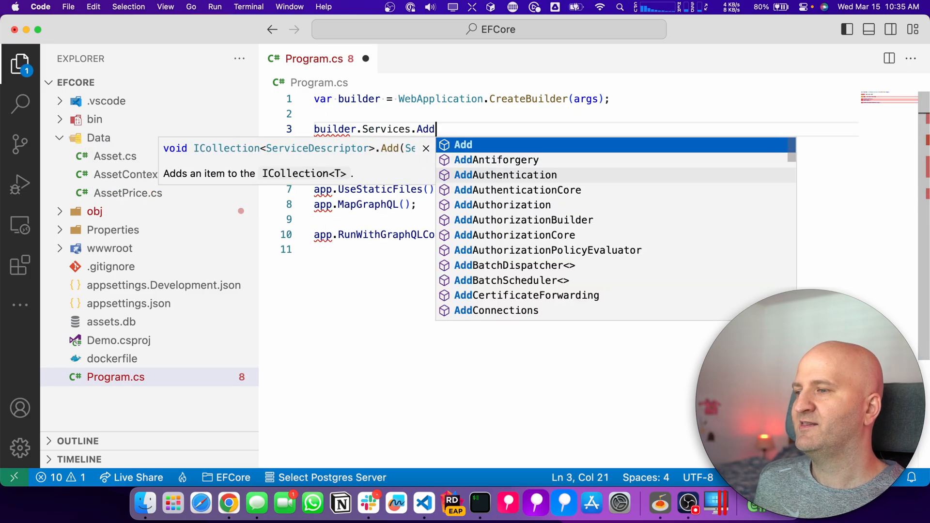
{"action": "type", "text": "DbContext"}
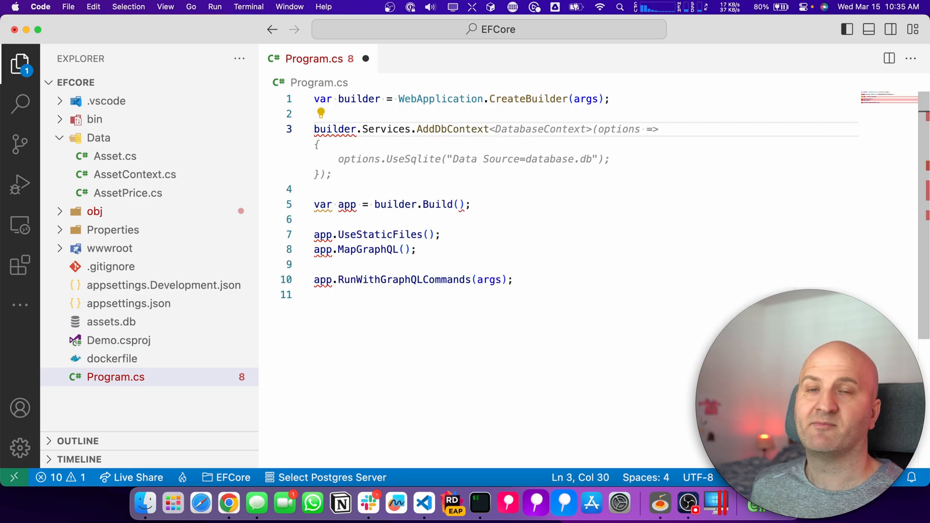
{"action": "type", "text": "As"}
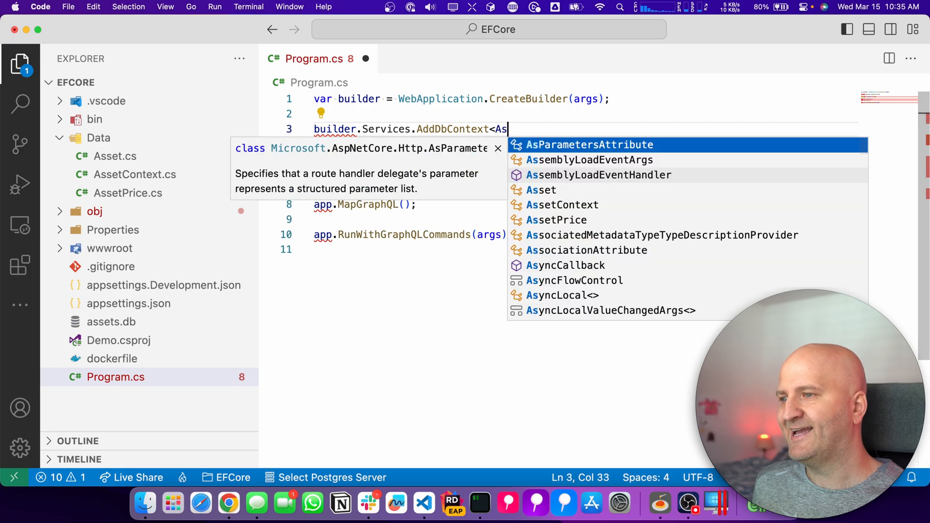
{"action": "type", "text": "setContext>(o => o.UseSqlite(\"Data Source=assets.db\"));"}
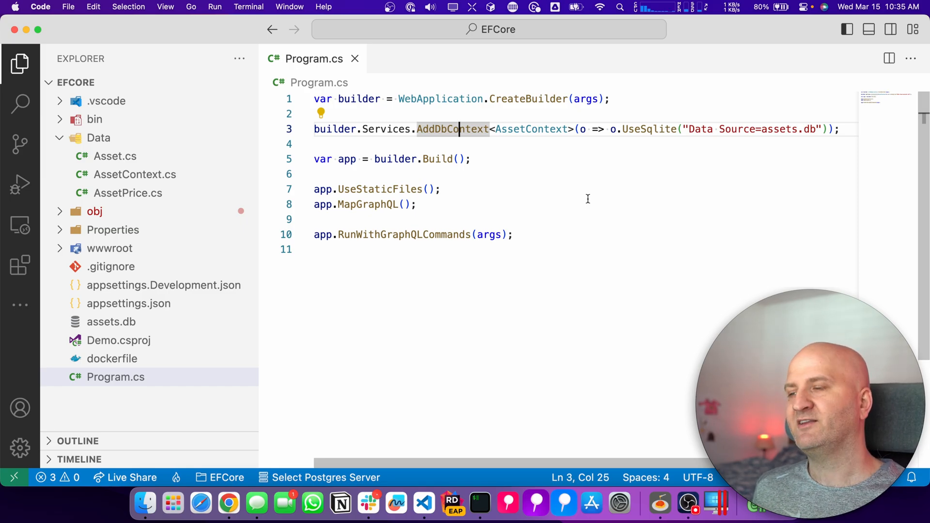
{"action": "left_click", "coordinate": [518, 129]}
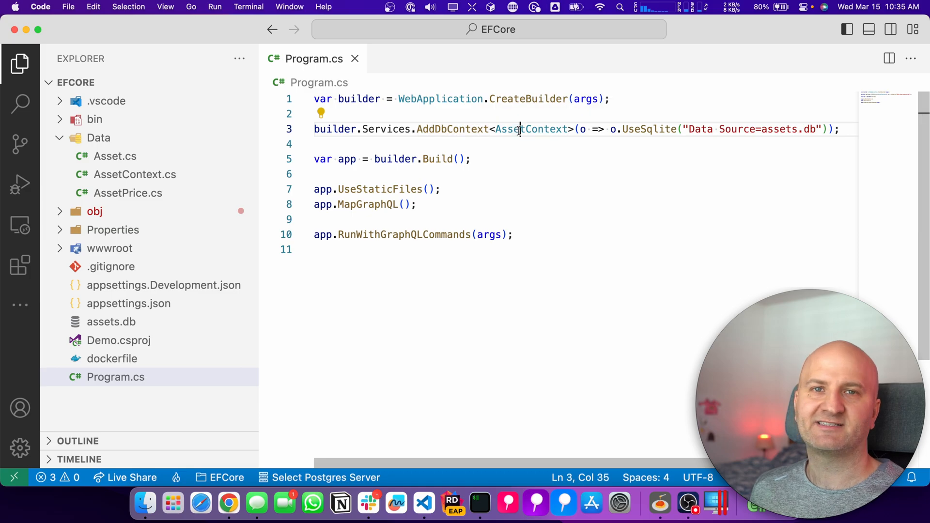
{"action": "double_click", "coordinate": [531, 129]}
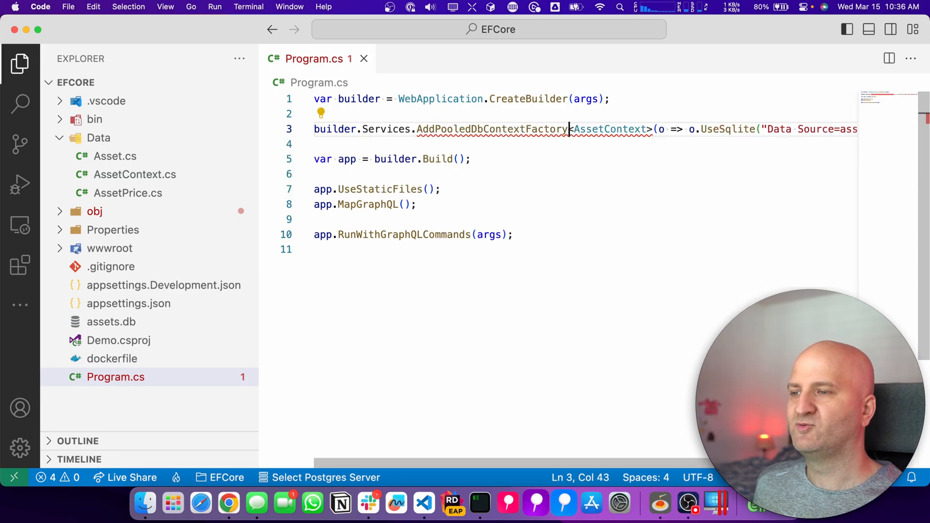
{"action": "double_click", "coordinate": [492, 129]}
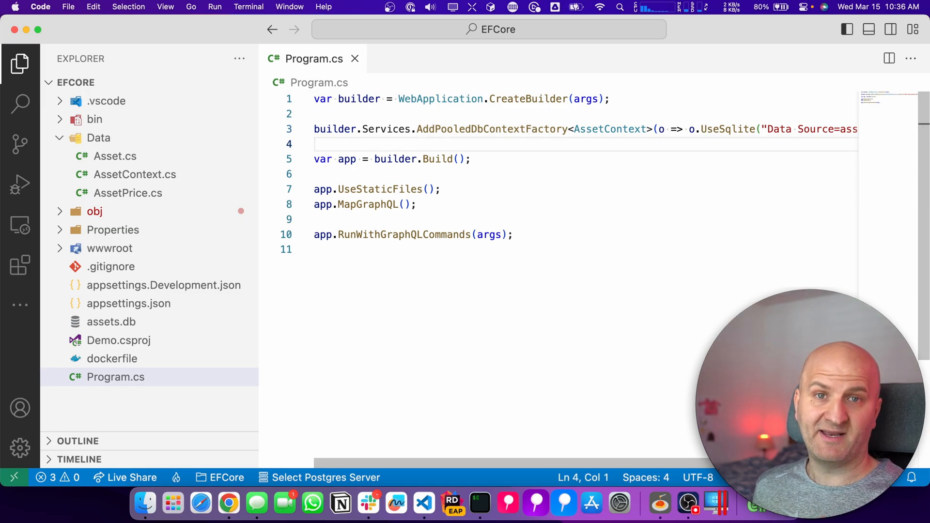
{"action": "type", "text": "IDbContextFactory<AssetContext>"}
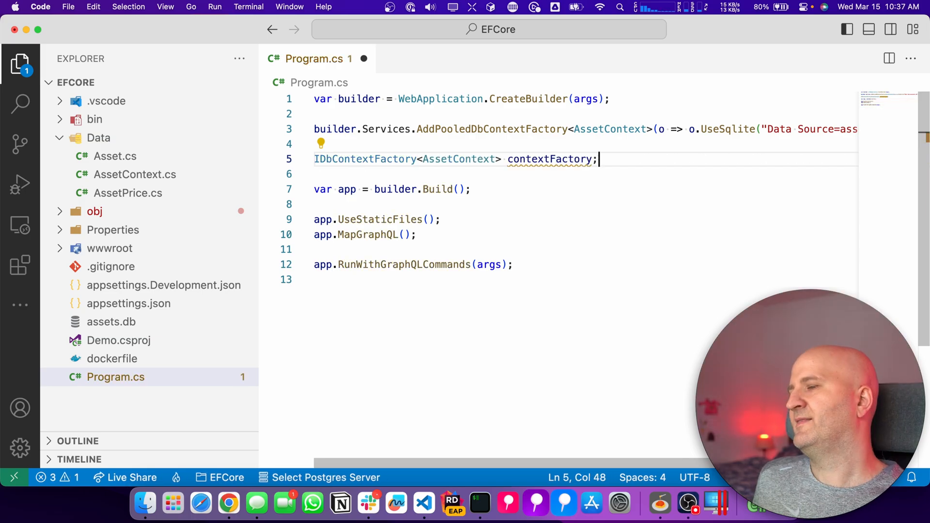
{"action": "type", "text": "context = contextFactory.CreateDbContext();"}
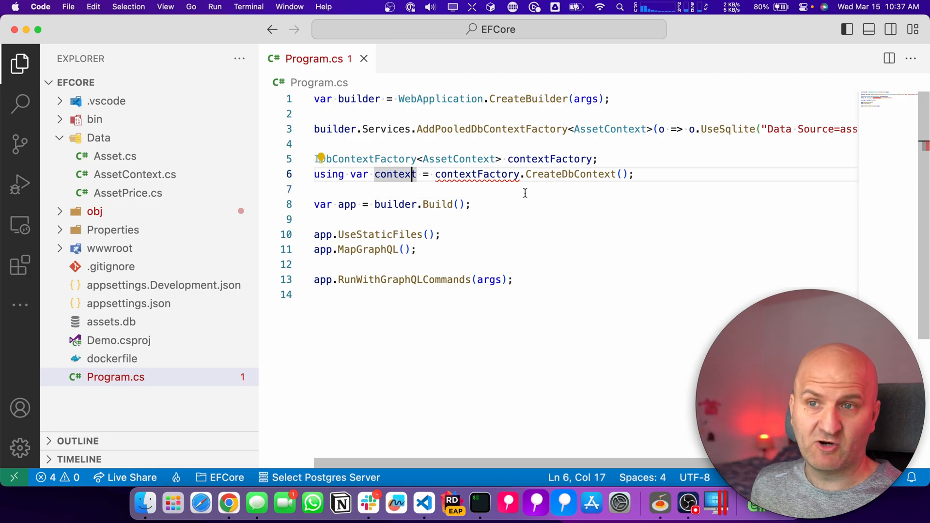
{"action": "double_click", "coordinate": [477, 173]}
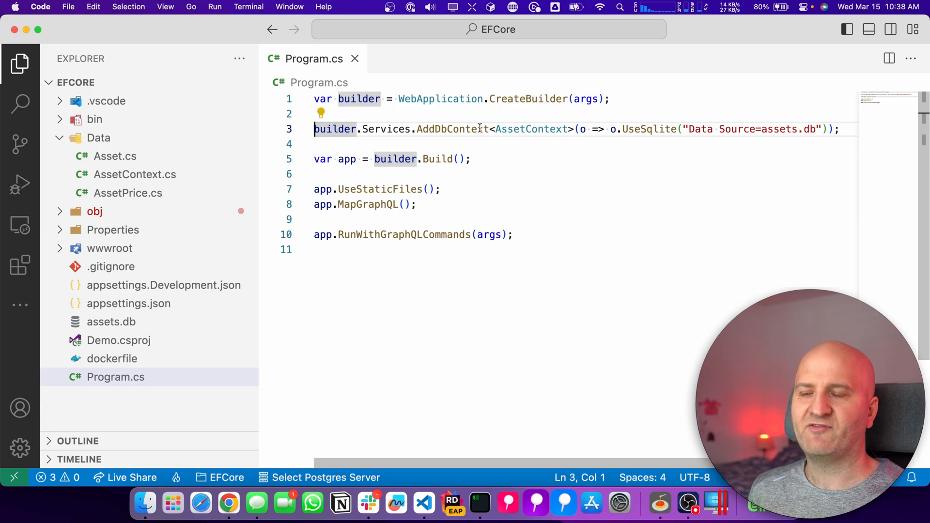
Step: Rename the registration to AddDbContextPool for a pooled AssetContext
{"action": "key", "text": "Backspace"}
{"action": "type", "text": "Pool"}
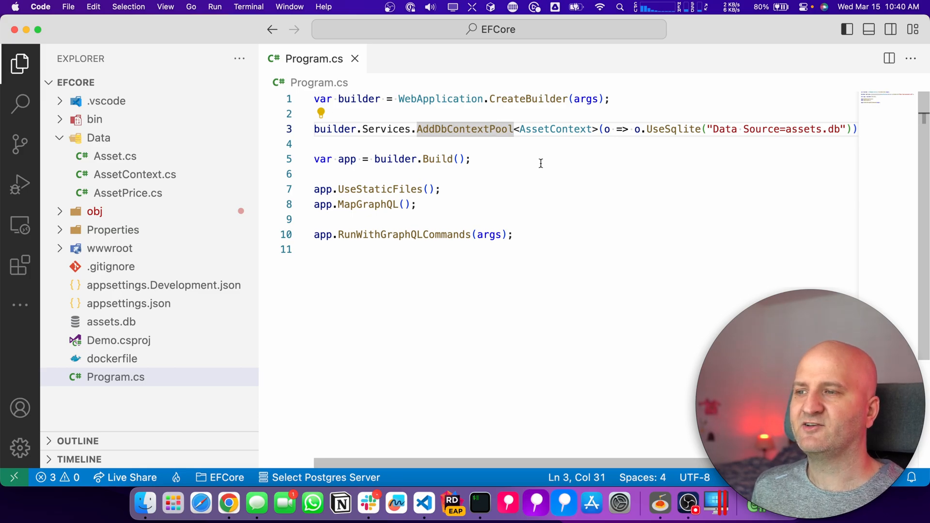
{"action": "mouse_move", "coordinate": [291, 324]}
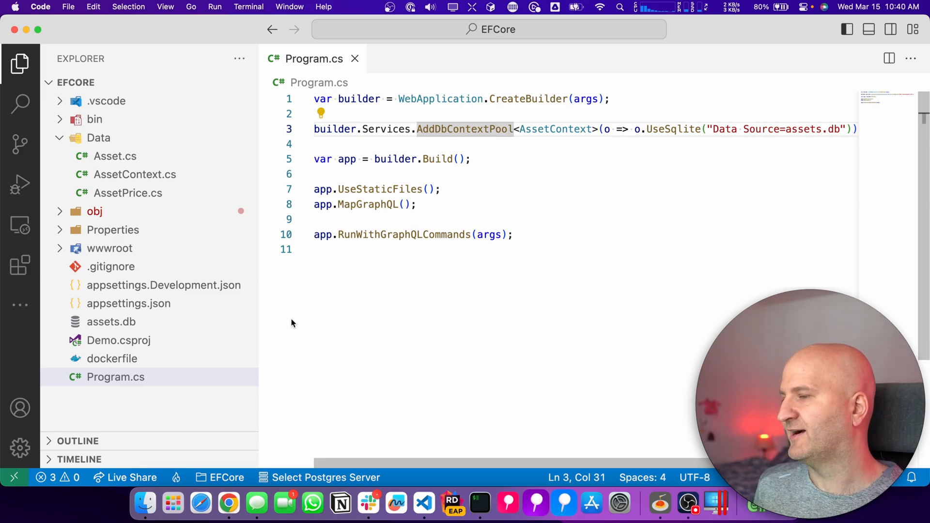
Step: Create Query.cs with a [QueryType] static class whose GetAssets orders context.Assets by TradableMarketCapRank
{"action": "left_click", "coordinate": [186, 82]}
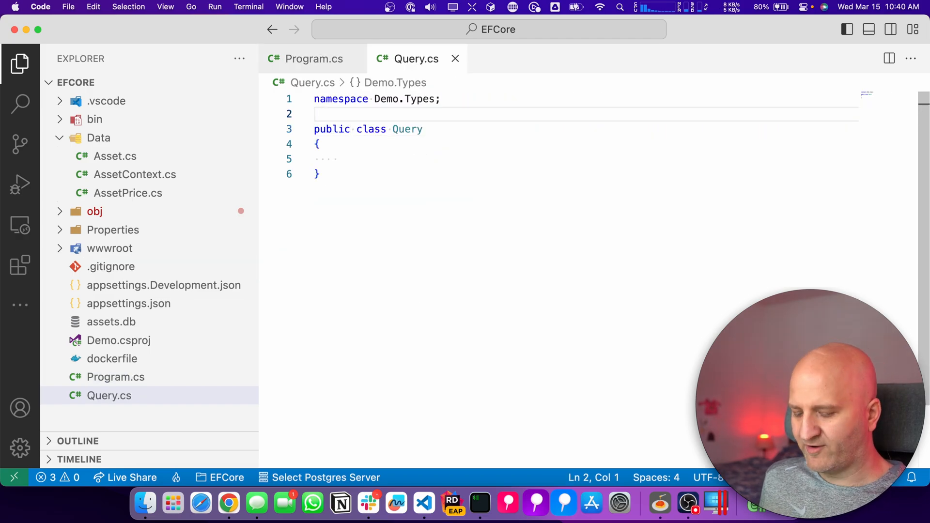
{"action": "type", "text": "[QueryType"}
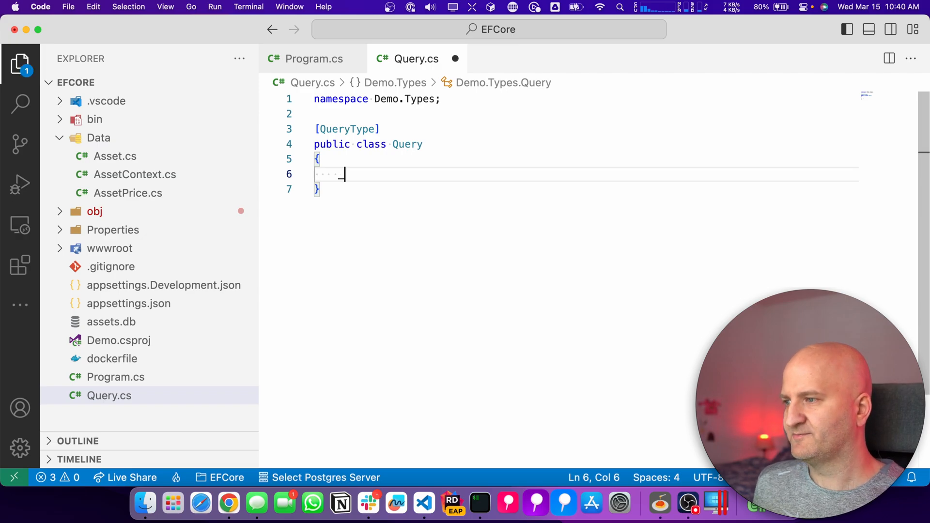
{"action": "type", "text": "stat"}
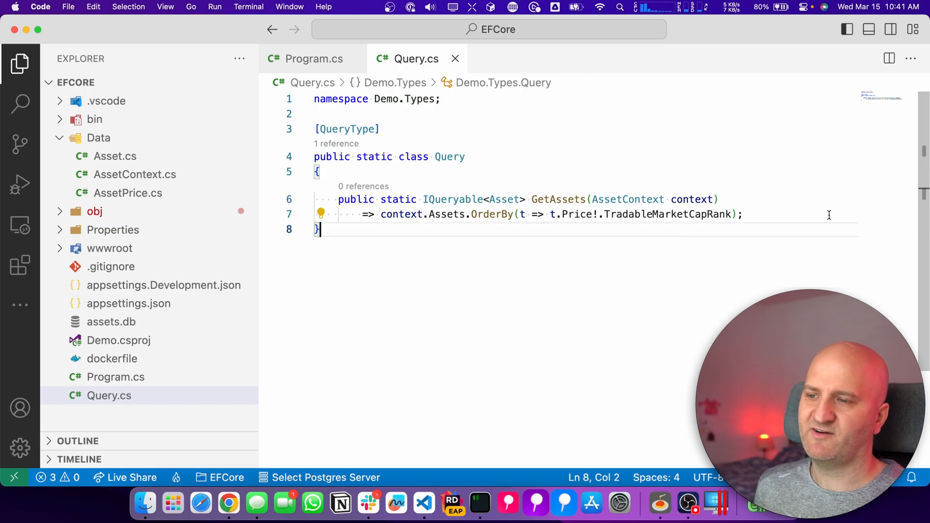
{"action": "double_click", "coordinate": [604, 198]}
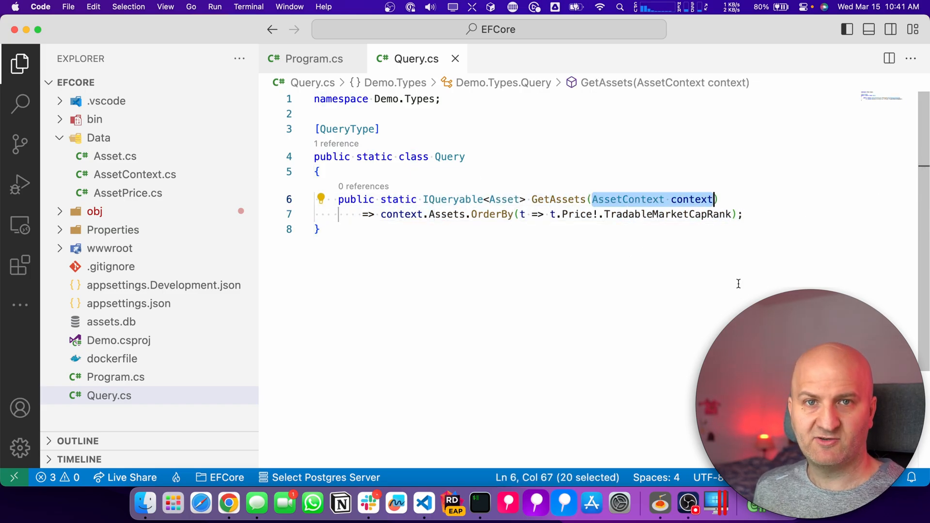
{"action": "left_click", "coordinate": [448, 214]}
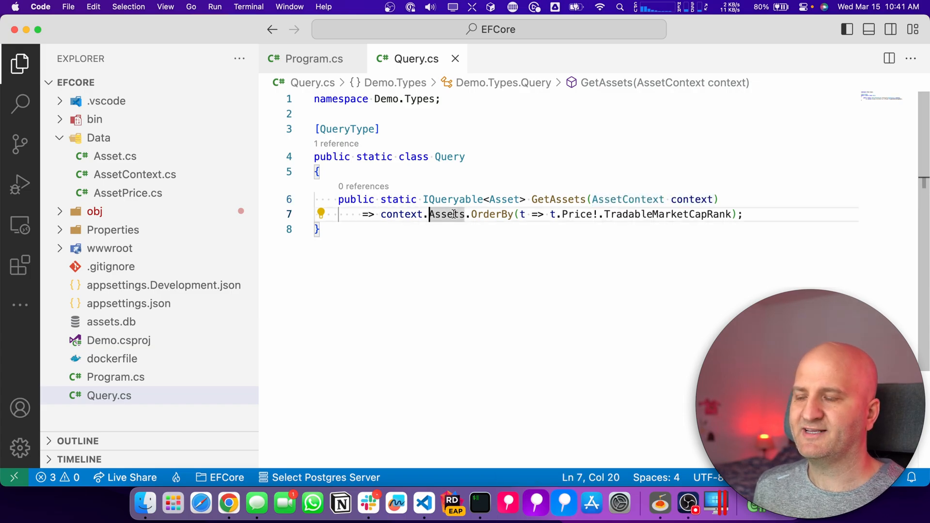
{"action": "double_click", "coordinate": [668, 215]}
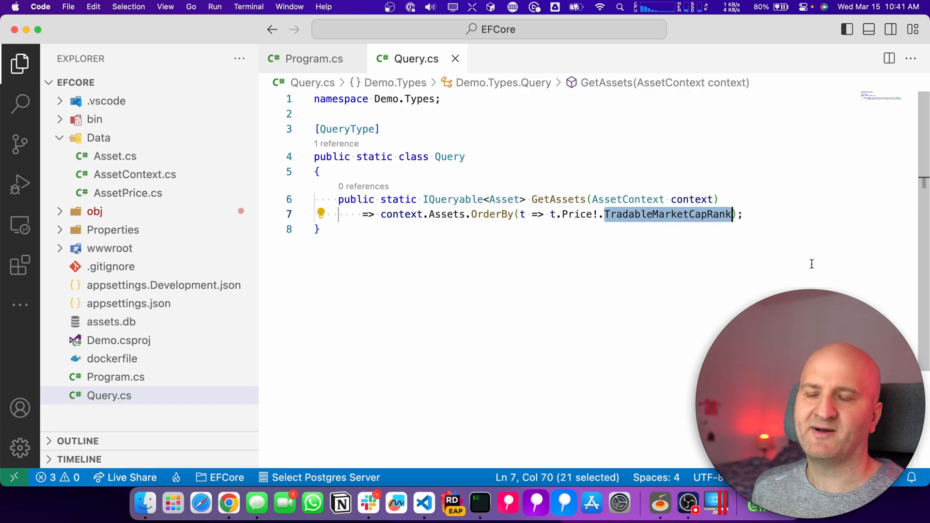
{"action": "mouse_move", "coordinate": [420, 249]}
{"action": "type", "text": "bu"}
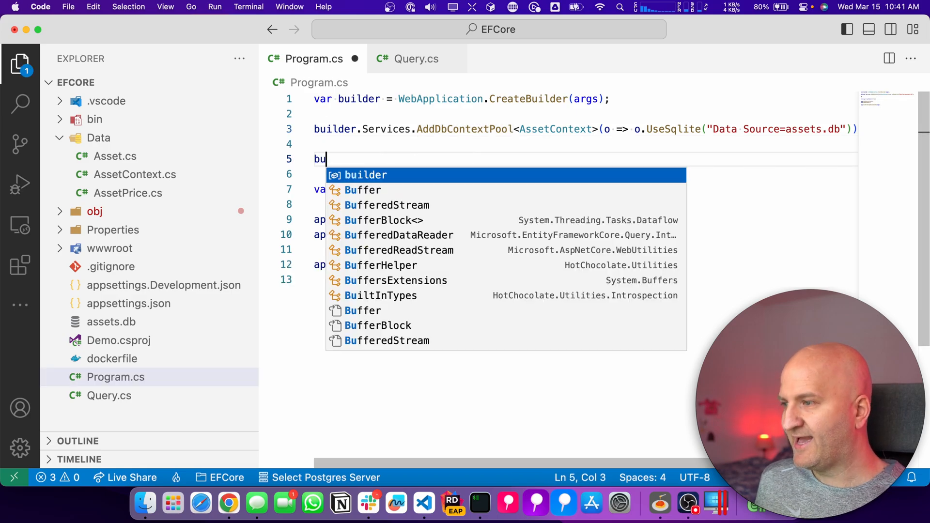
Step: Chain builder.Services.AddGraphQLServer().AddTypes(), inspect the generated AddTypes registering Demo.Types.Query, and close it
{"action": "type", "text": "ilder.Services.Ad"}
{"action": "type", "text": ".AddTypes()"}
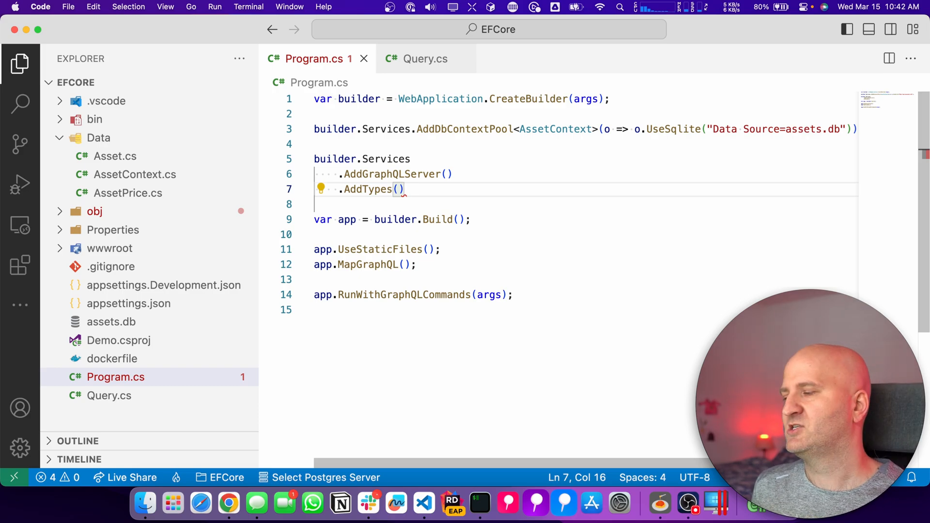
{"action": "left_click", "coordinate": [369, 189]}
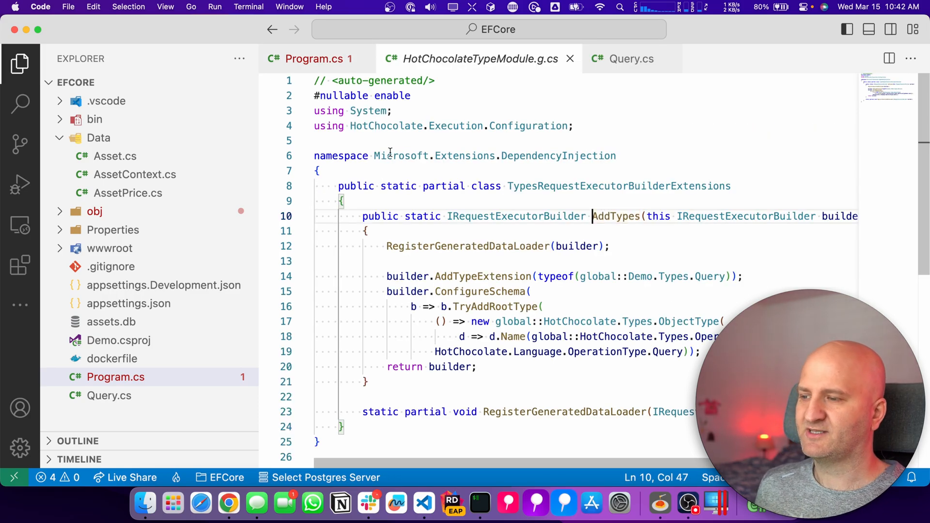
{"action": "left_click", "coordinate": [715, 276]}
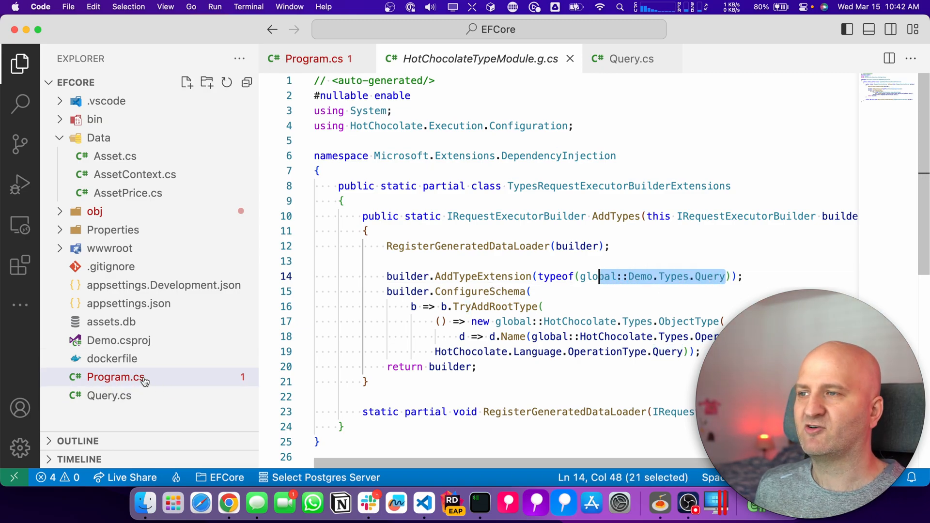
{"action": "left_click", "coordinate": [569, 59]}
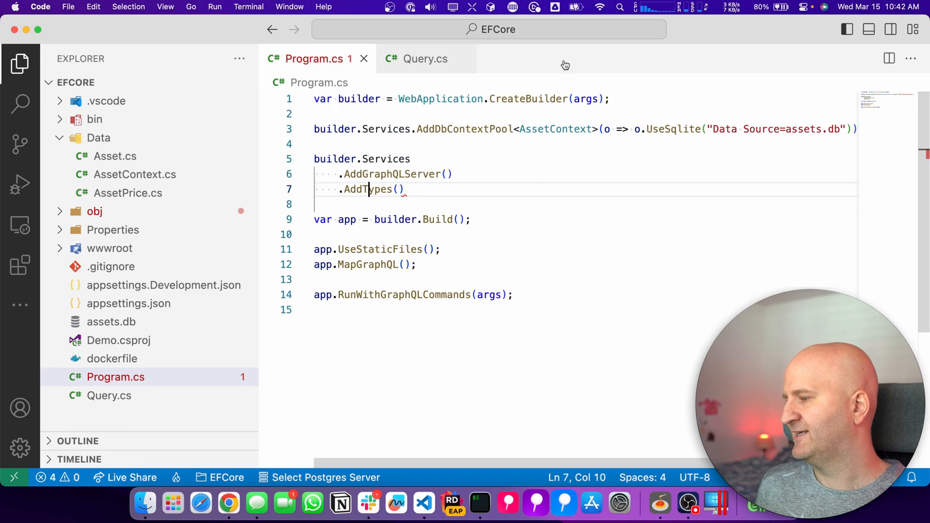
Step: Review ModuleInfo.cs's Module("Types") attribute and the Demo.csproj project file
{"action": "left_click", "coordinate": [113, 230]}
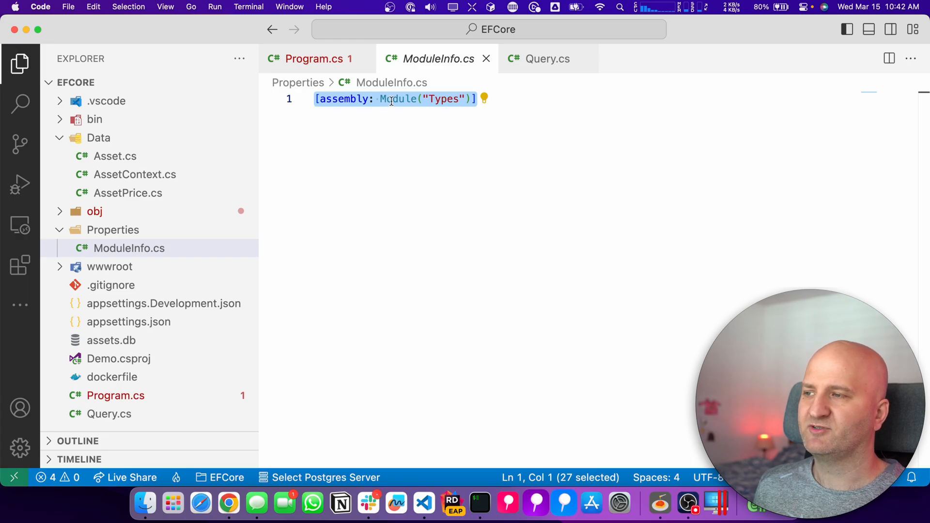
{"action": "double_click", "coordinate": [444, 99]}
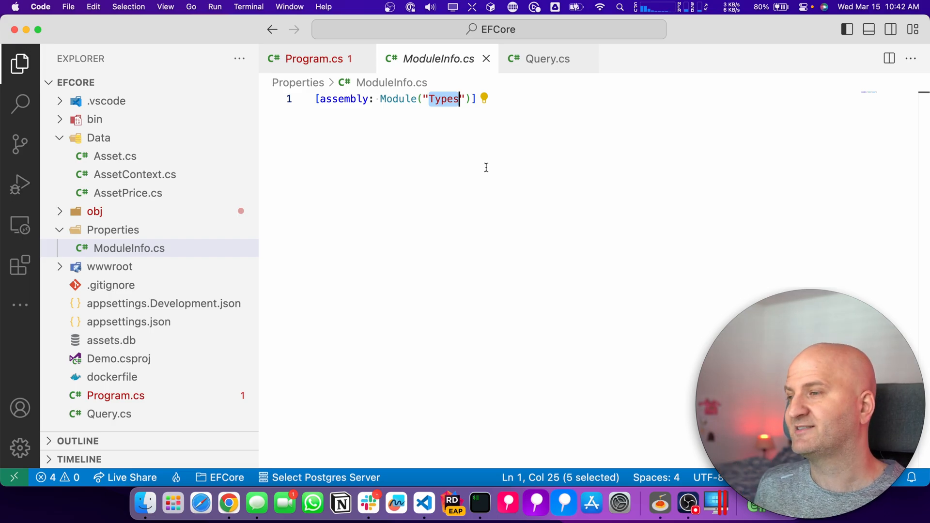
{"action": "left_click", "coordinate": [118, 359]}
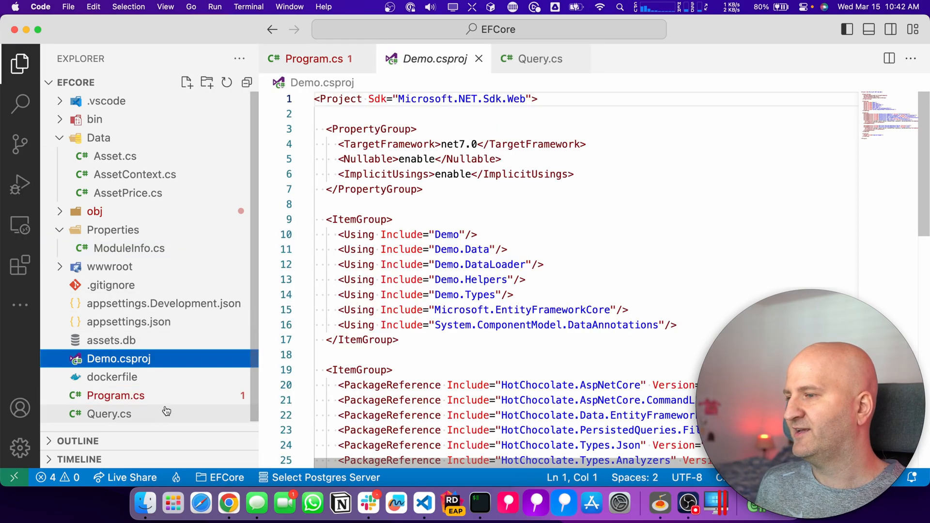
{"action": "scroll", "scroll_direction": "down", "scroll_amount": 3}
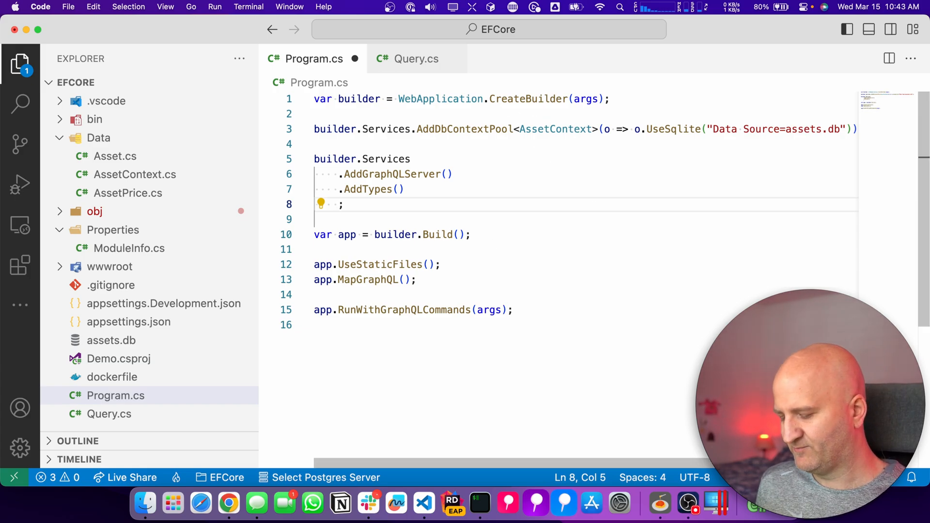
Step: Add .RegisterDbContext<AssetContext>() after AddTypes(), checking the EntityFramework package in Demo.csproj
{"action": "type", "text": ".RegisterDbContext"}
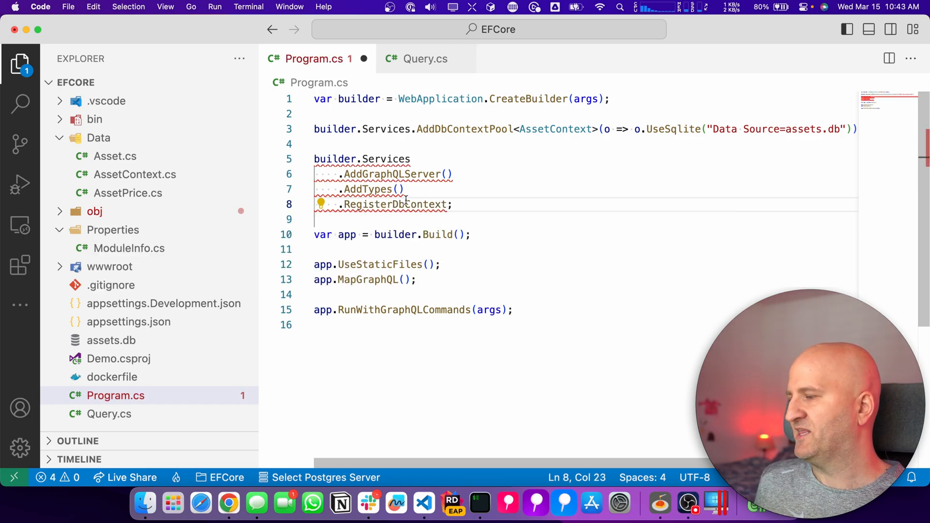
{"action": "mouse_move", "coordinate": [104, 419]}
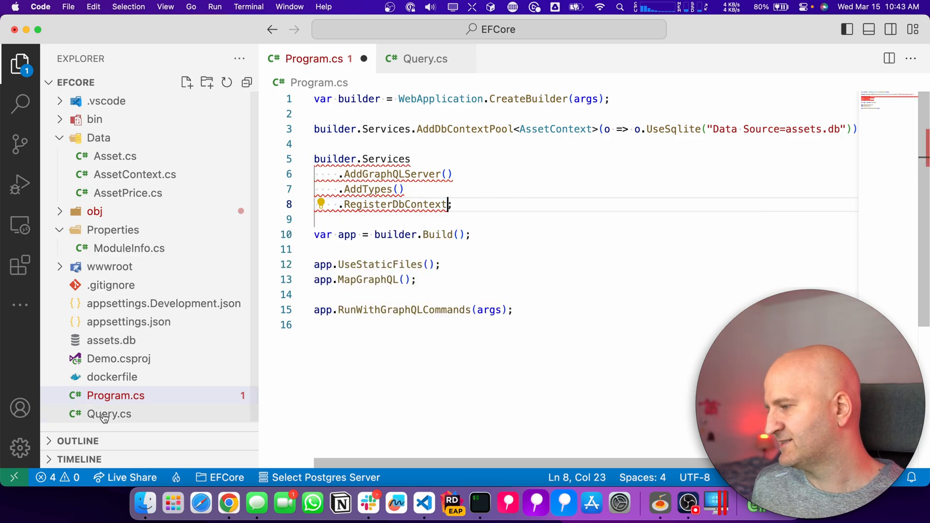
{"action": "left_click", "coordinate": [118, 359]}
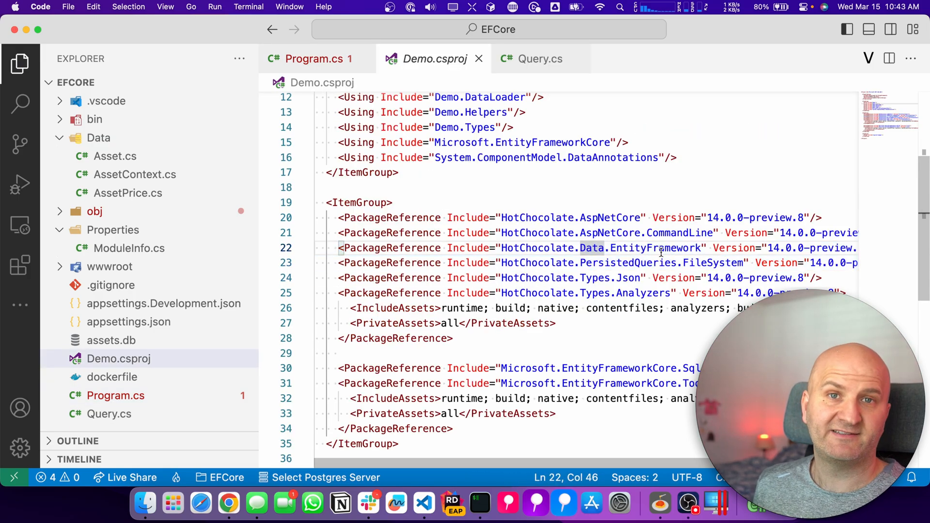
{"action": "double_click", "coordinate": [656, 248]}
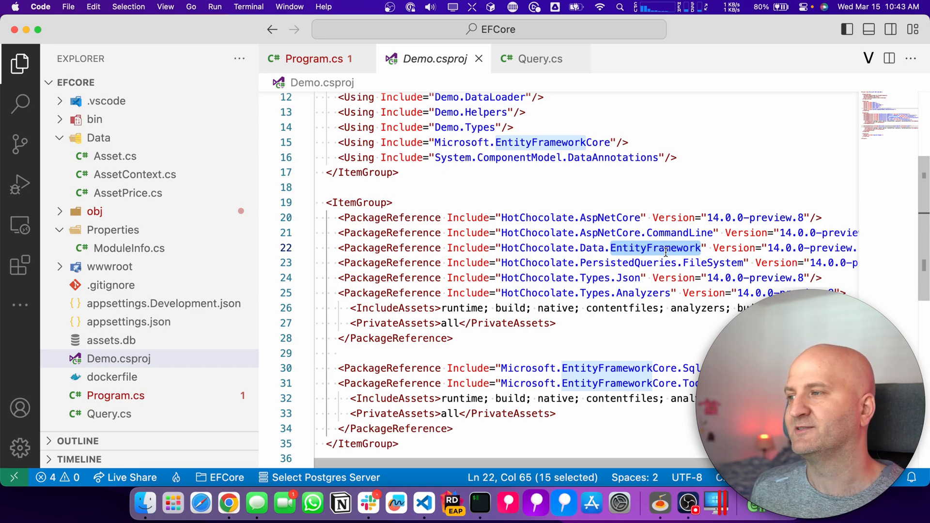
{"action": "left_click", "coordinate": [315, 59]}
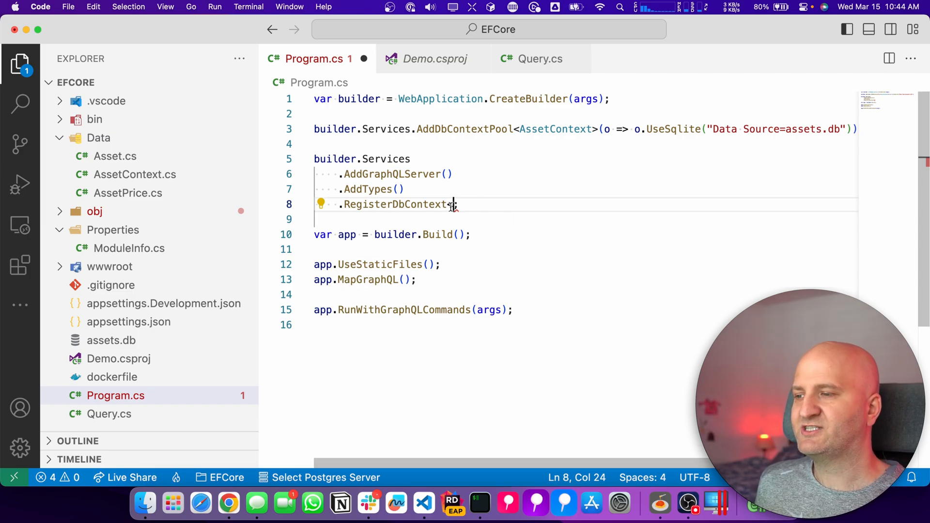
{"action": "type", "text": "<AssetContext>("}
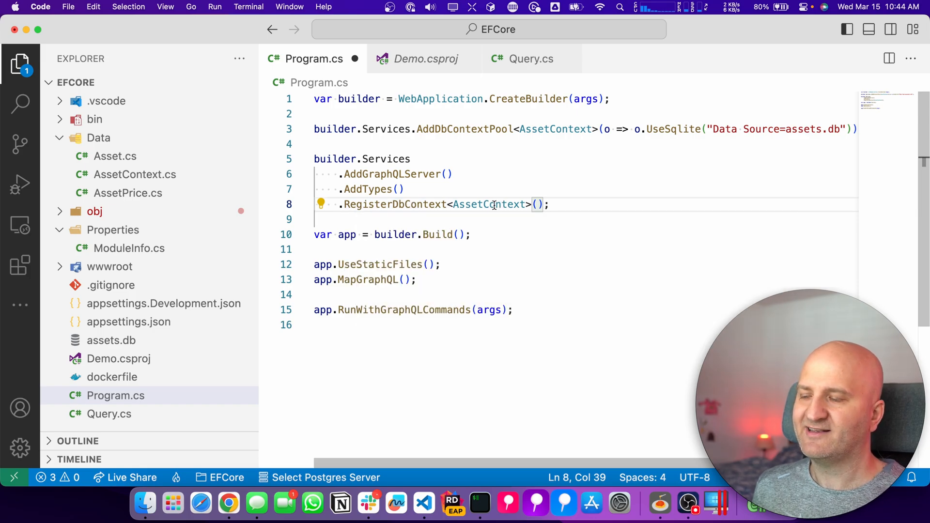
{"action": "mouse_move", "coordinate": [488, 205]}
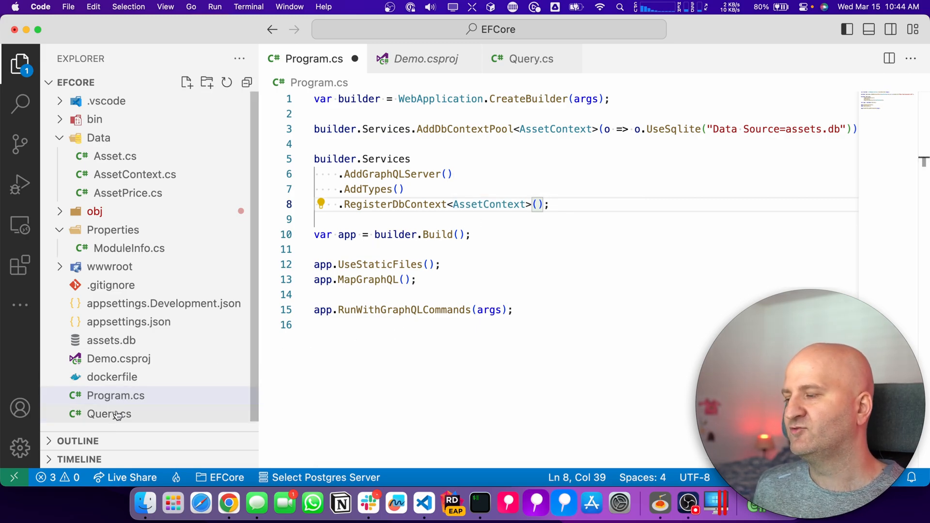
Step: Mark the Query resolver's context parameter with [Service] and return to Program.cs
{"action": "left_click", "coordinate": [110, 414]}
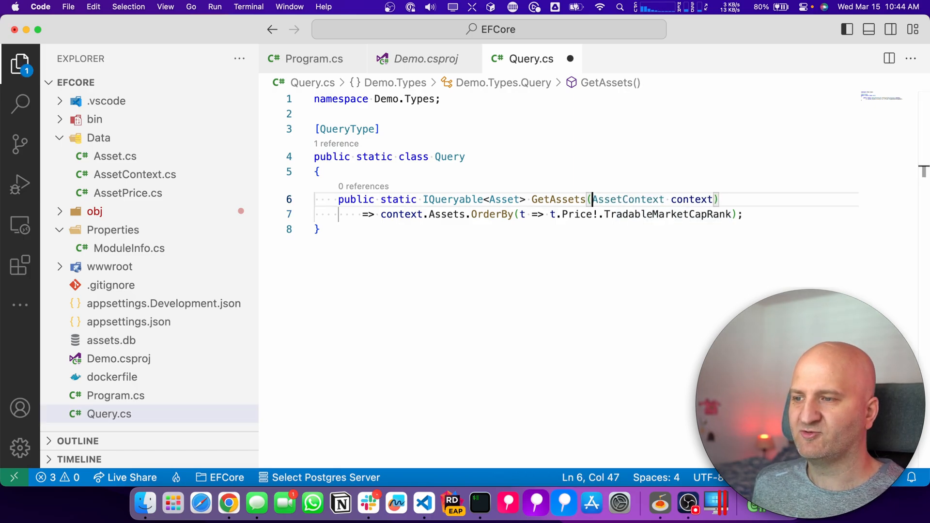
{"action": "type", "text": "[Service"}
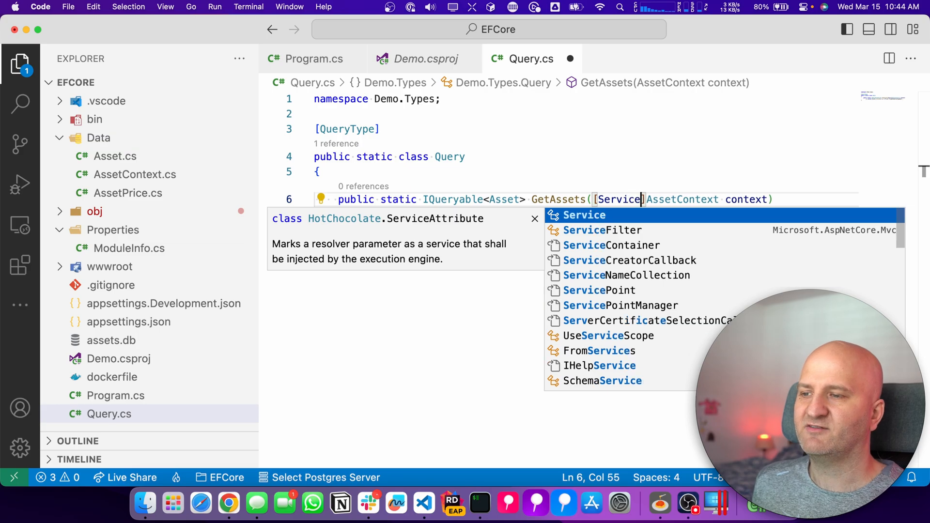
{"action": "left_click", "coordinate": [314, 59]}
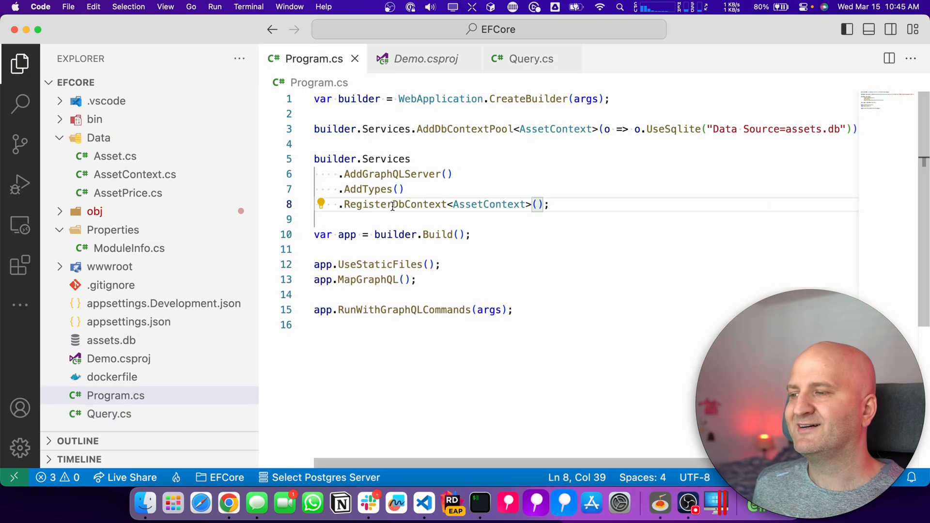
{"action": "mouse_move", "coordinate": [425, 215]}
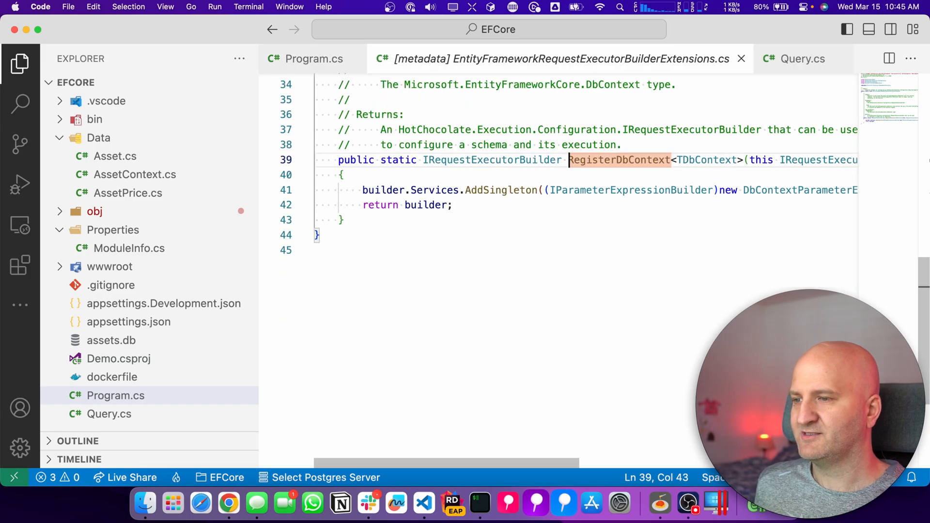
Step: Read the DbContextKind enum's Synchronized, Pooled and Resolver option summaries from its definition
{"action": "scroll", "scroll_direction": "right", "scroll_amount": 3}
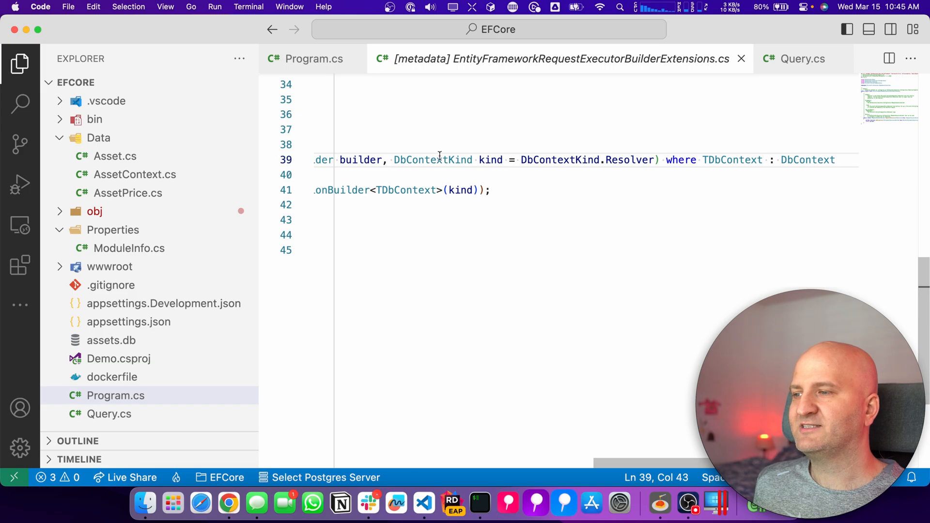
{"action": "left_click", "coordinate": [433, 160]}
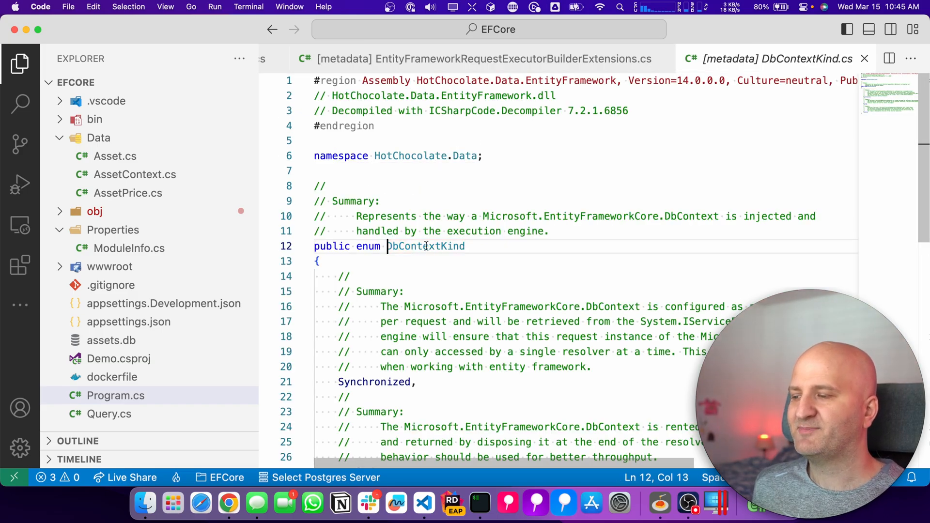
{"action": "scroll", "scroll_direction": "down", "scroll_amount": 3}
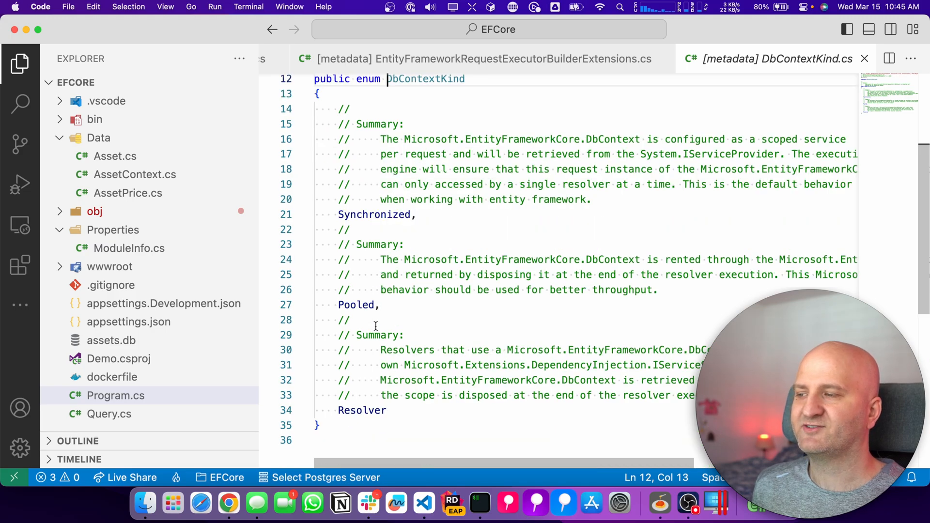
{"action": "double_click", "coordinate": [376, 214]}
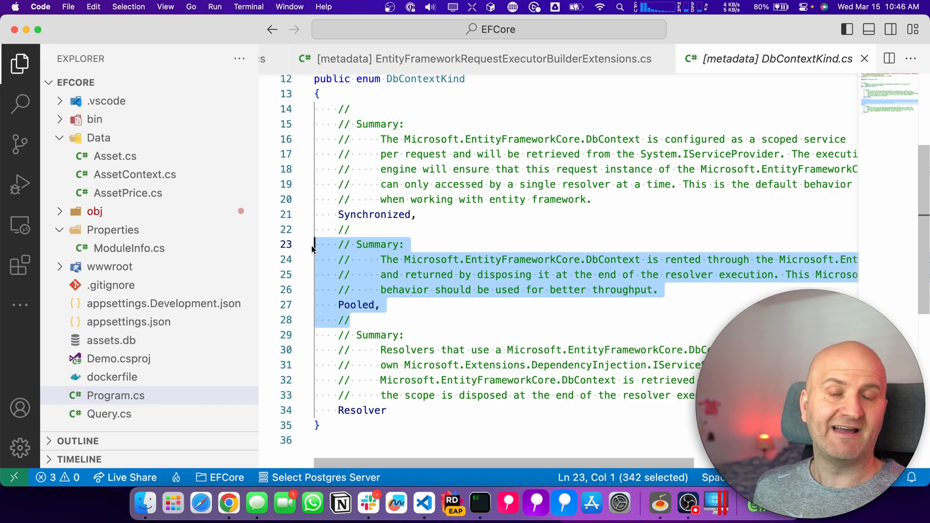
{"action": "left_click", "coordinate": [380, 379]}
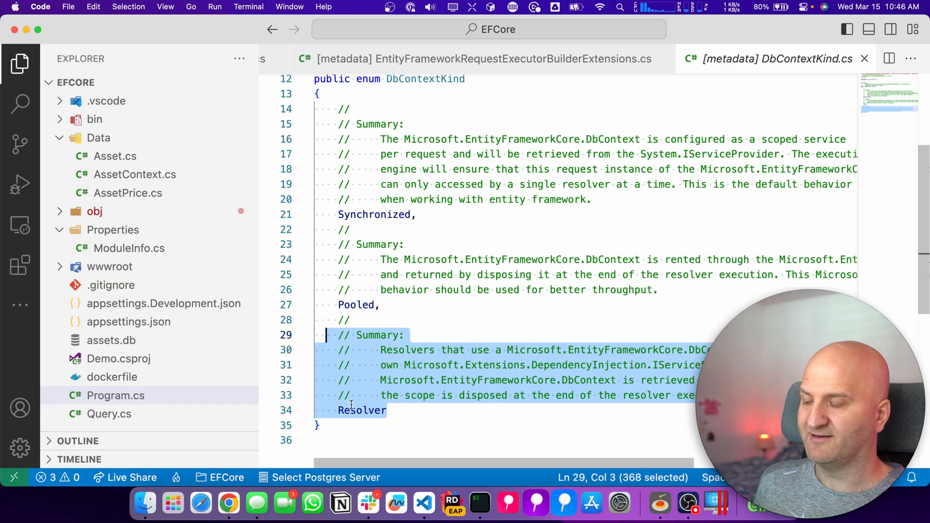
{"action": "left_click", "coordinate": [368, 410]}
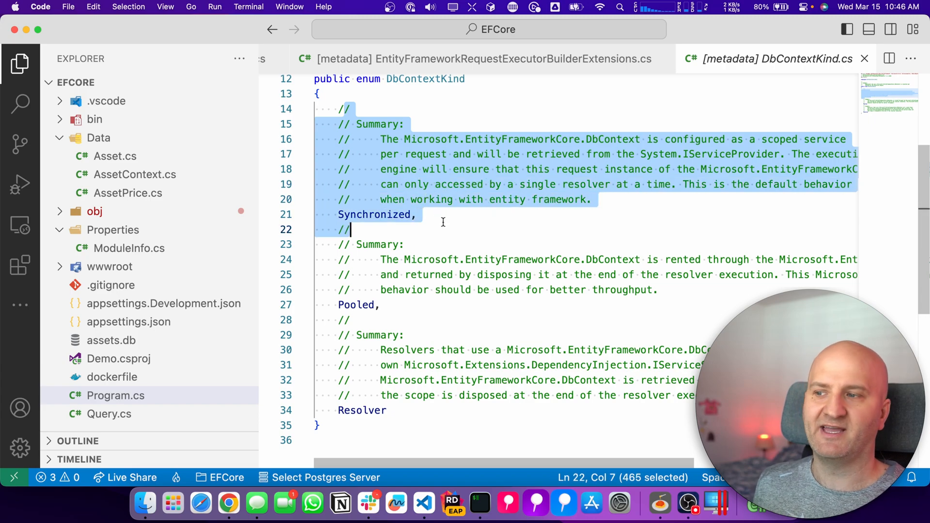
{"action": "left_click", "coordinate": [380, 304]}
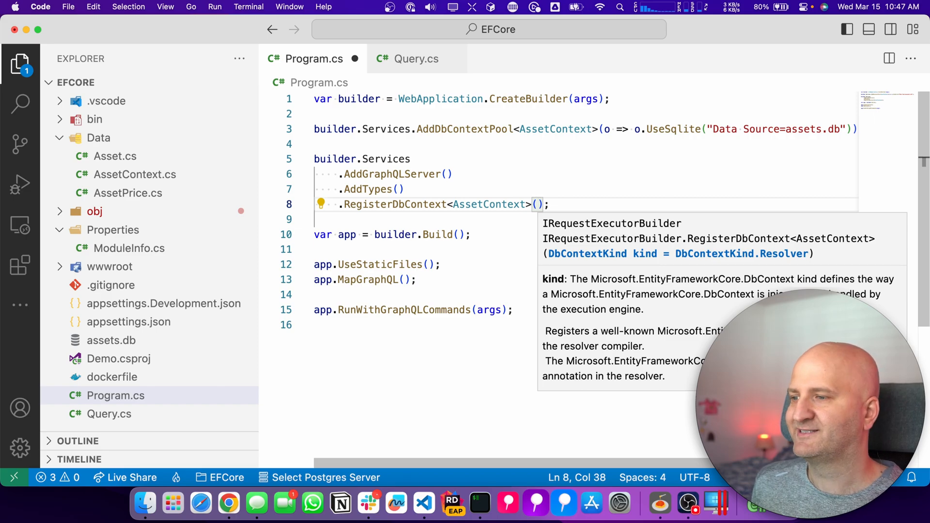
Step: Add an IWeatherService service parameter in Query.cs and switch to Banana Cake Pop at localhost:5000/graphql
{"action": "left_click", "coordinate": [416, 59]}
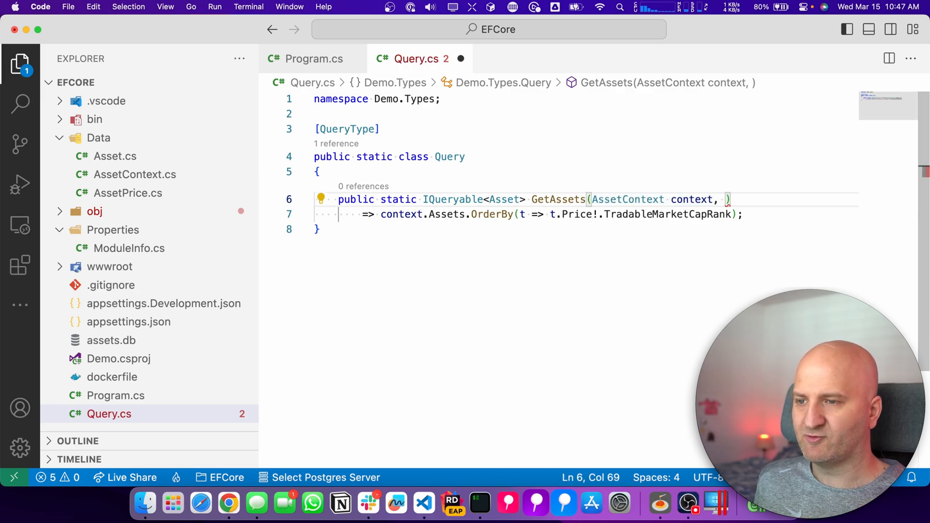
{"action": "type", "text": "IWeatherService service"}
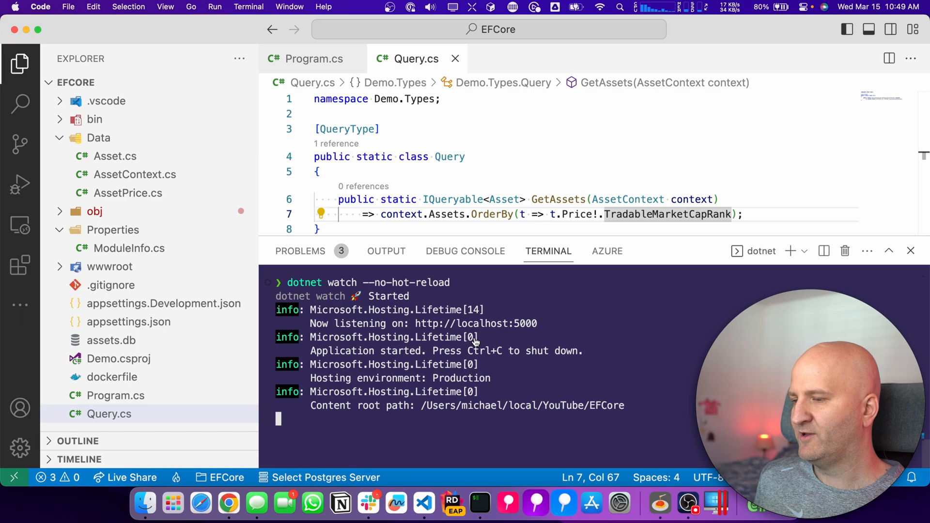
{"action": "left_click", "coordinate": [228, 504]}
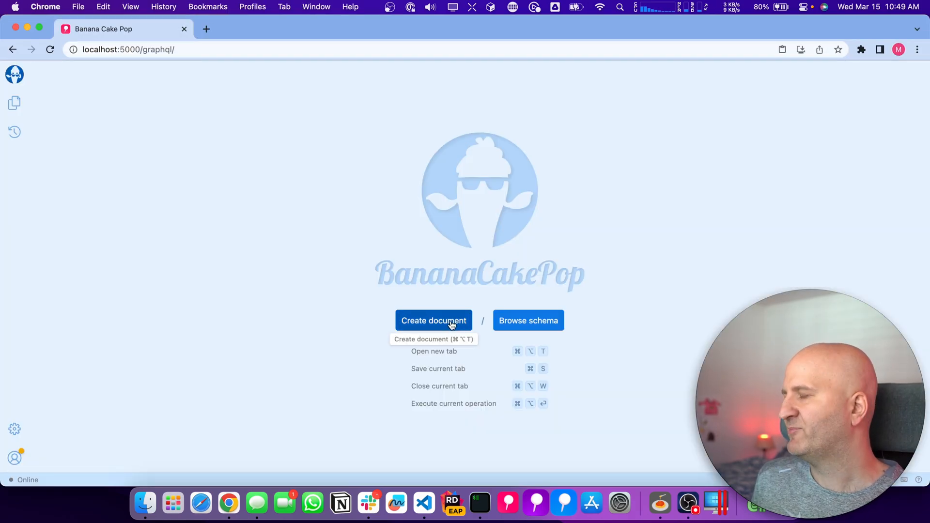
Step: Run the assets query, alias it as a/b/c lists with name and symbol, and rerun it for a 200 response
{"action": "left_click", "coordinate": [433, 321]}
{"action": "type", "text": "assets()"}
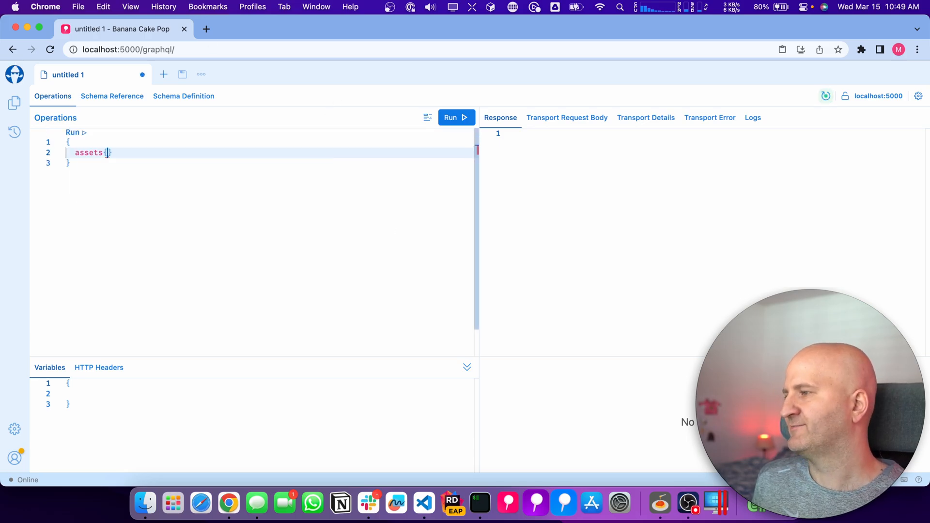
{"action": "left_click", "coordinate": [453, 117]}
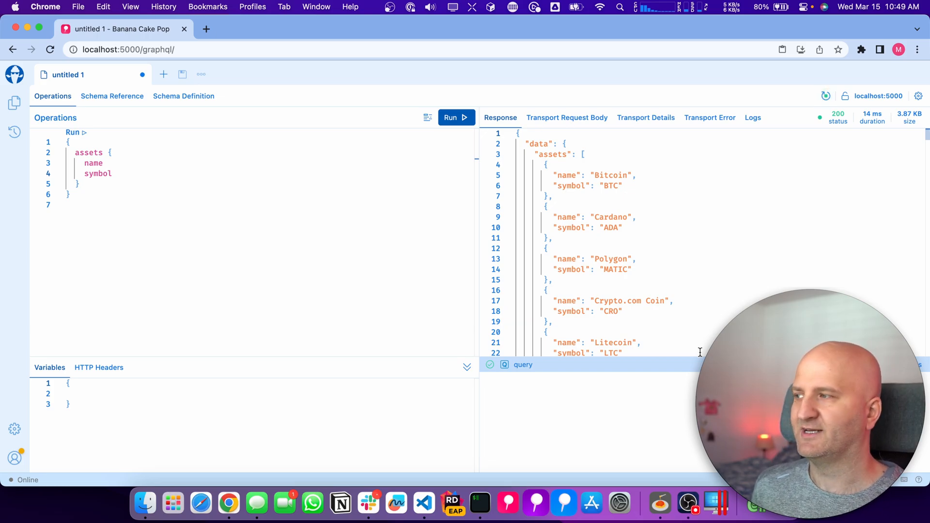
{"action": "left_click", "coordinate": [76, 152]}
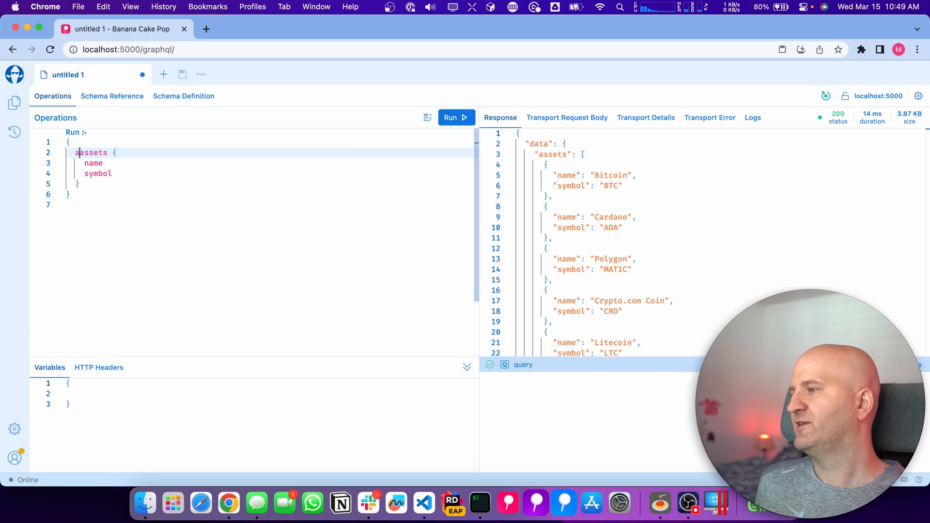
{"action": "type", "text": "a:"}
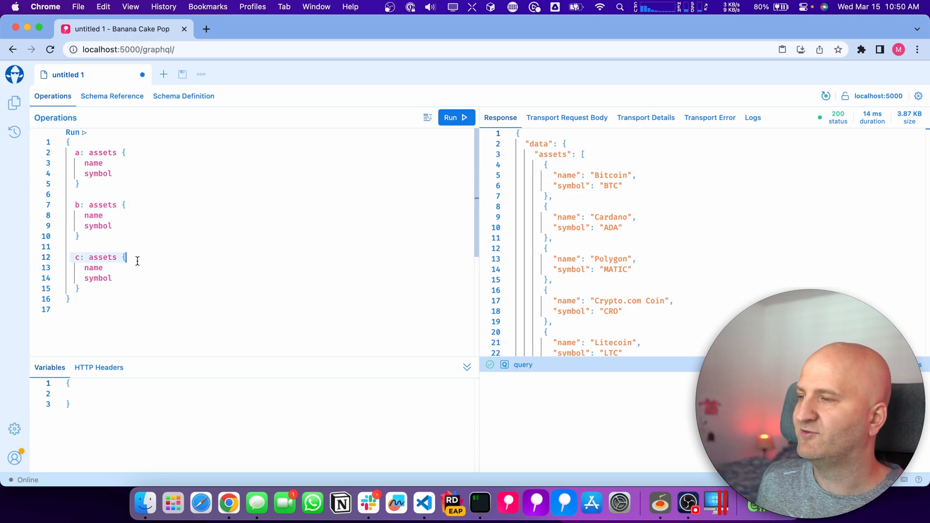
{"action": "left_click", "coordinate": [455, 118]}
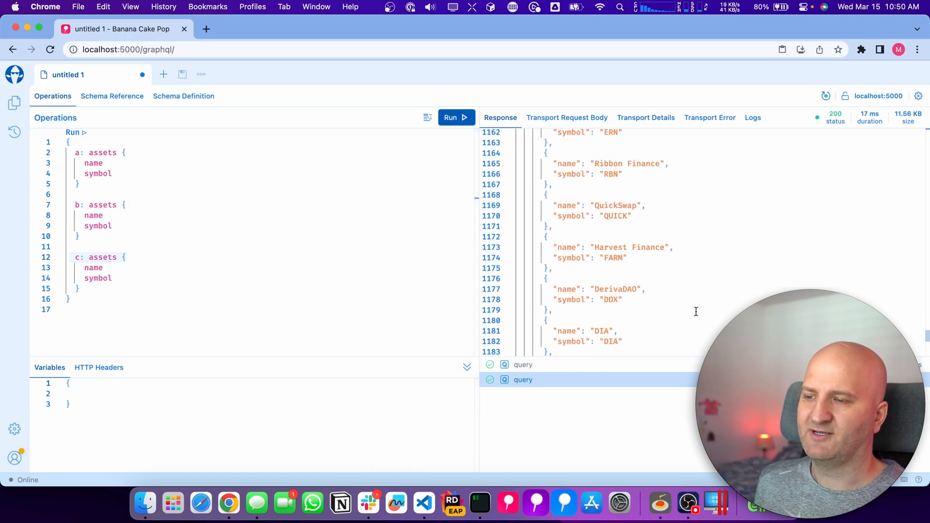
{"action": "left_click", "coordinate": [452, 117]}
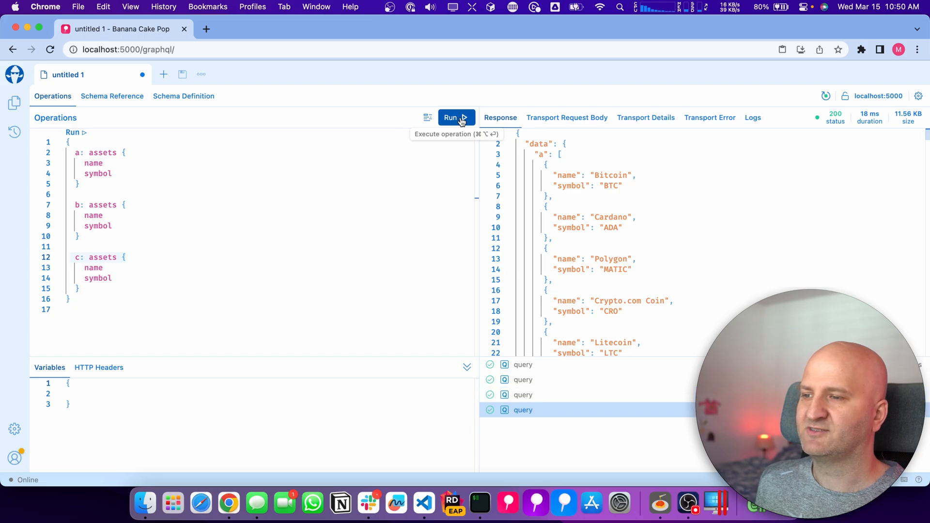
{"action": "left_click", "coordinate": [452, 117]}
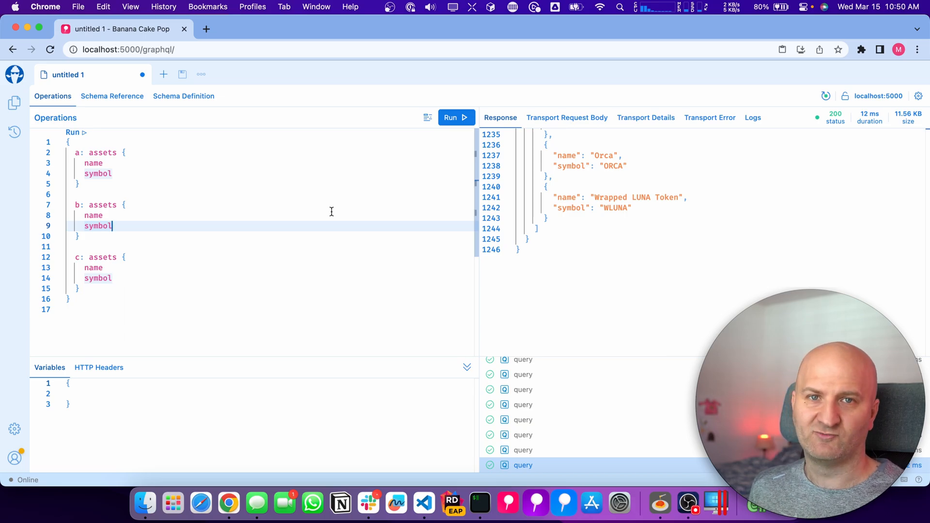
{"action": "mouse_move", "coordinate": [368, 504]}
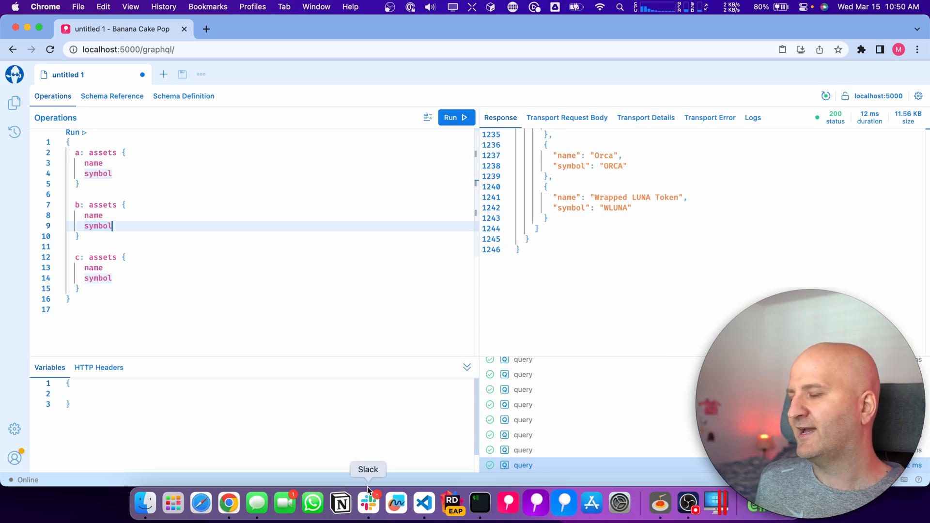
{"action": "mouse_move", "coordinate": [424, 504]}
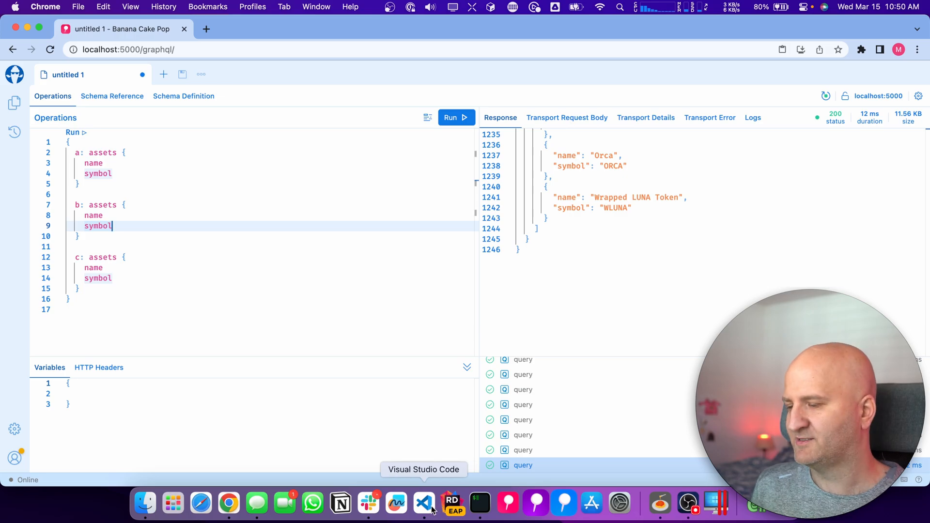
Step: Add a sealed AssetRepository class with a readonly AssetContext _context field
{"action": "left_click", "coordinate": [423, 504]}
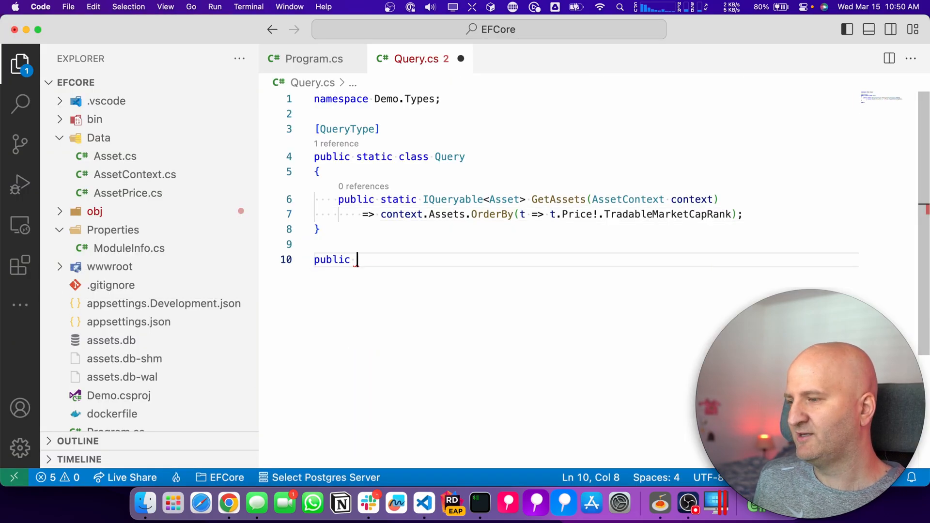
{"action": "type", "text": "class"}
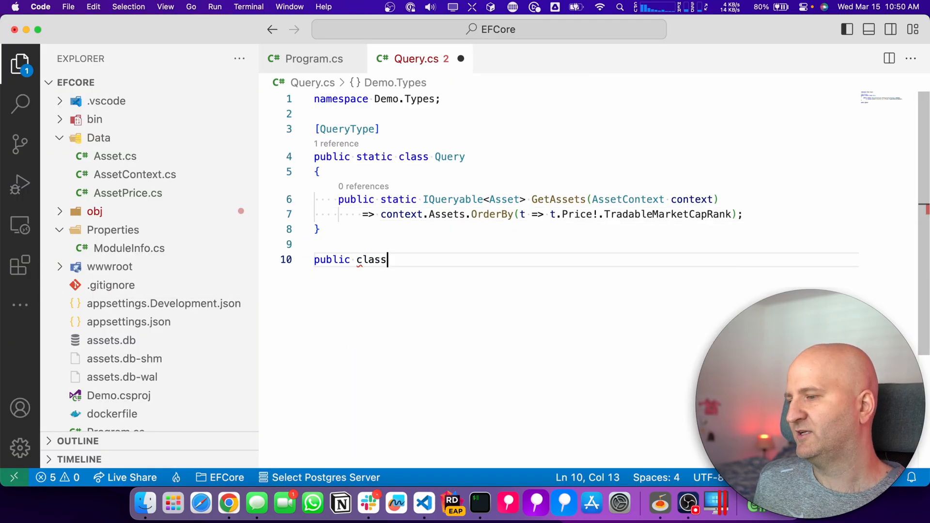
{"action": "type", "text": "AssetRepositor"}
{"action": "type", "text": "private"}
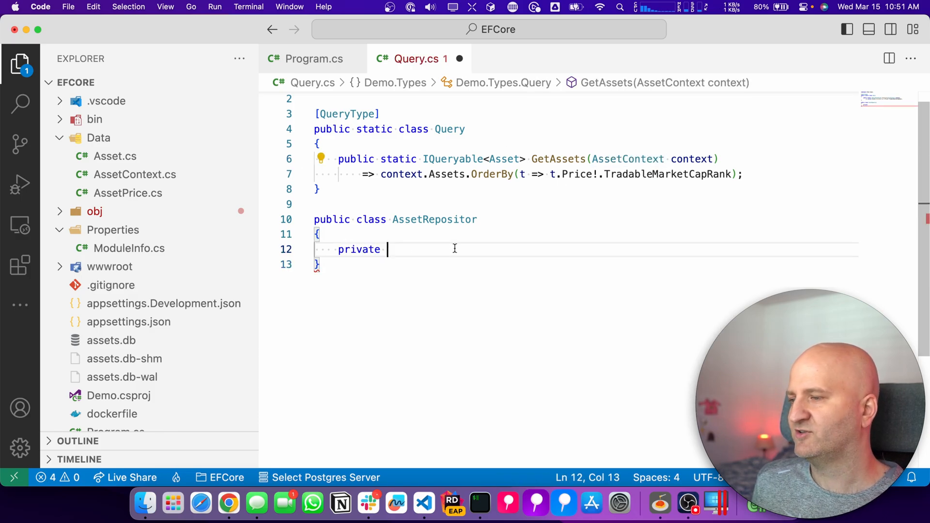
{"action": "type", "text": "readonly AssetContext _context;"}
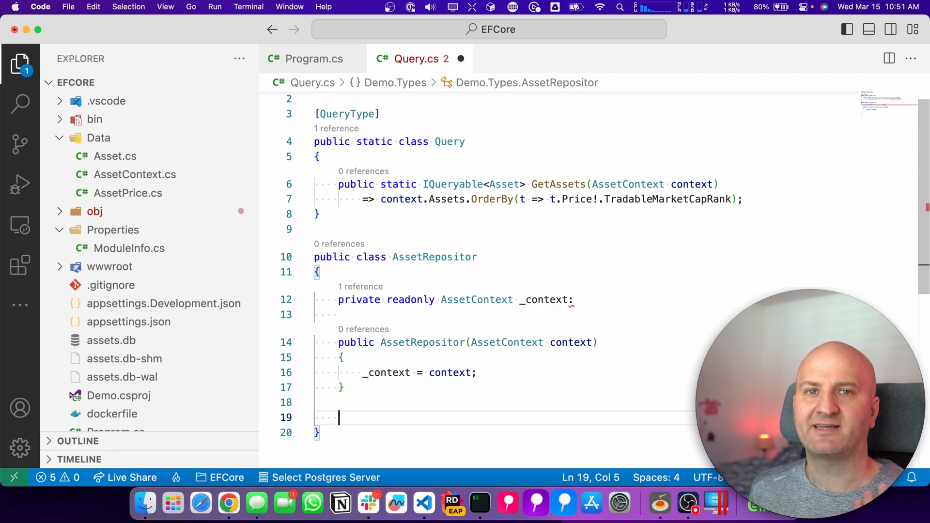
{"action": "scroll", "scroll_direction": "down", "scroll_amount": 3}
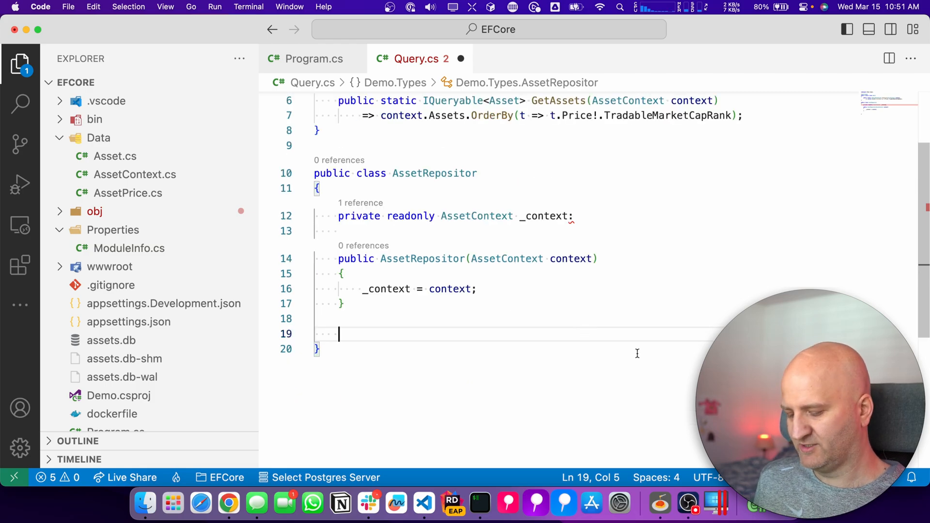
Step: Declare GetTopAssetsAsync(int count, CancellationToken) returning Task<IReadOnlyList<Asset>>
{"action": "type", "text": "public async Task<IReadOnlyList<Asset>>"}
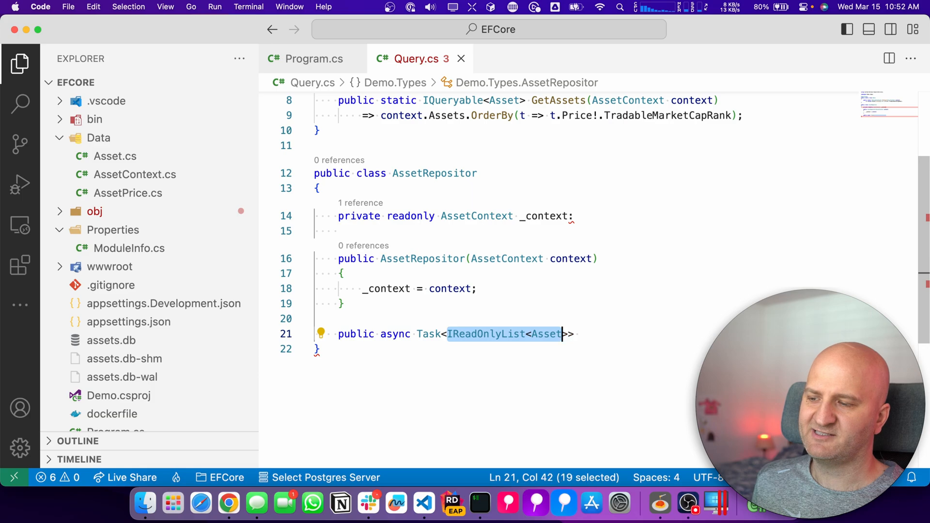
{"action": "type", "text": "GetTopAssets"}
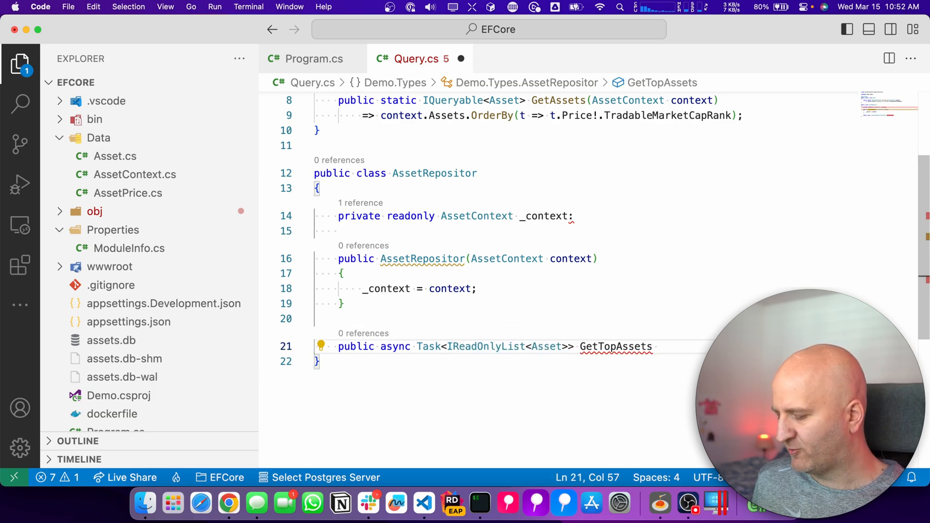
{"action": "type", "text": "Async"}
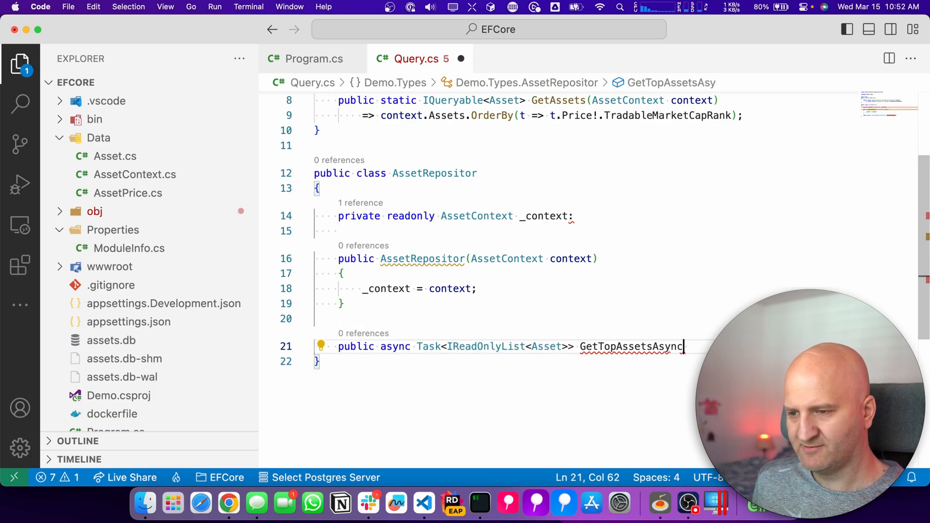
{"action": "type", "text": "(int"}
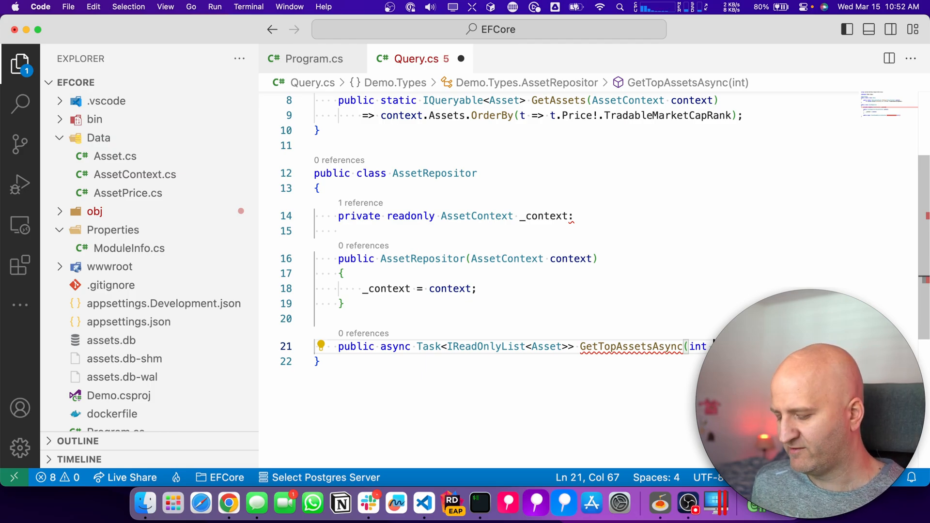
{"action": "type", "text": "Cann"}
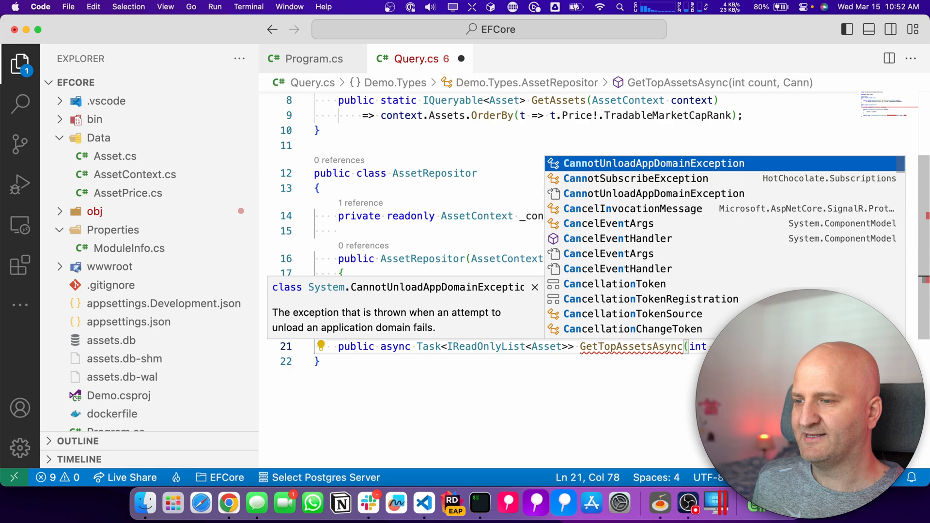
{"action": "type", "text": "cela"}
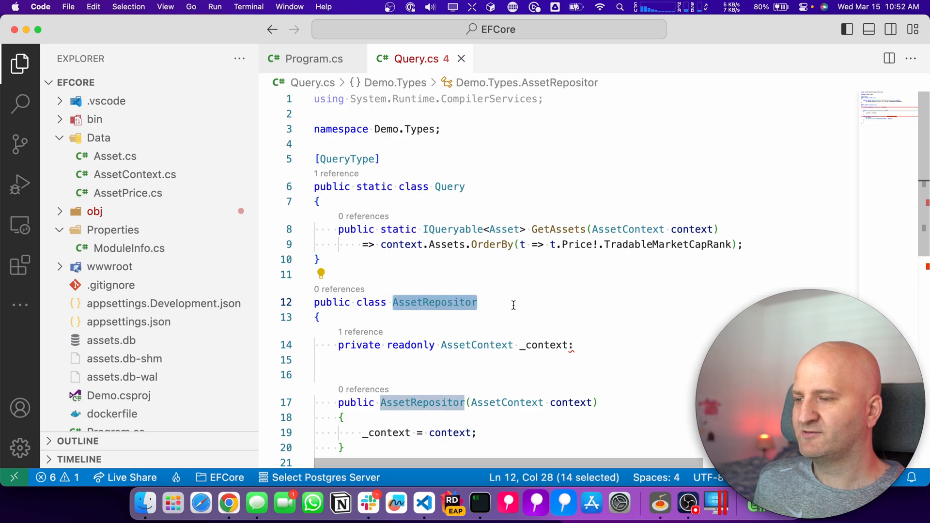
{"action": "type", "text": "y"}
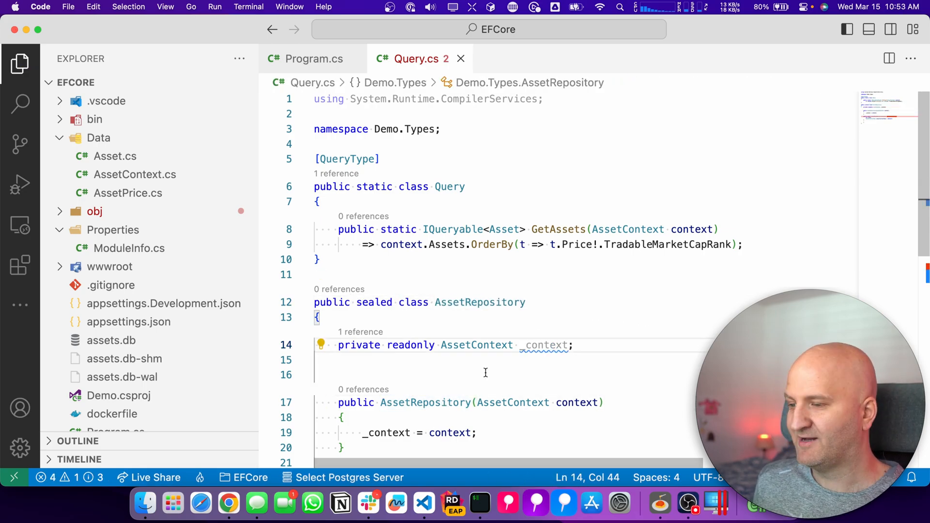
Step: Change GetAssets' parameters to int count and AssetRepository assetRepository
{"action": "double_click", "coordinate": [480, 302]}
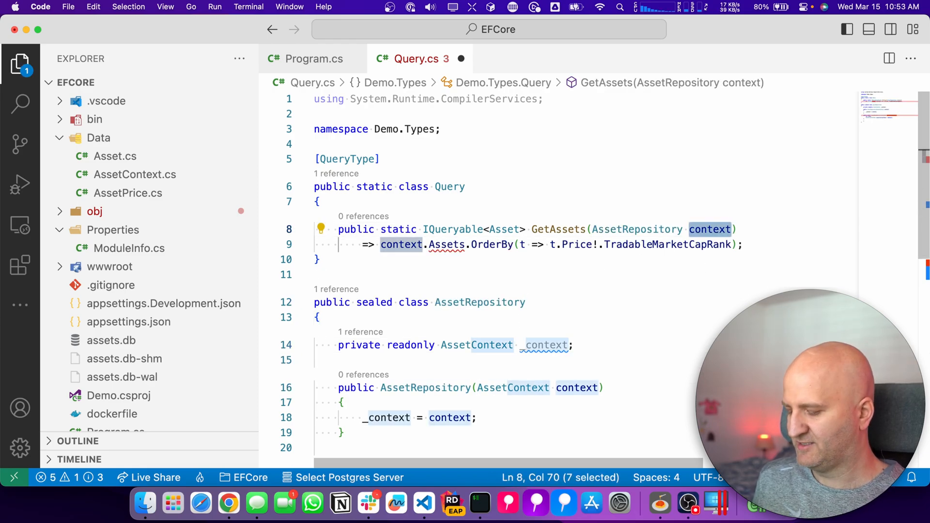
{"action": "type", "text": "assetRepository"}
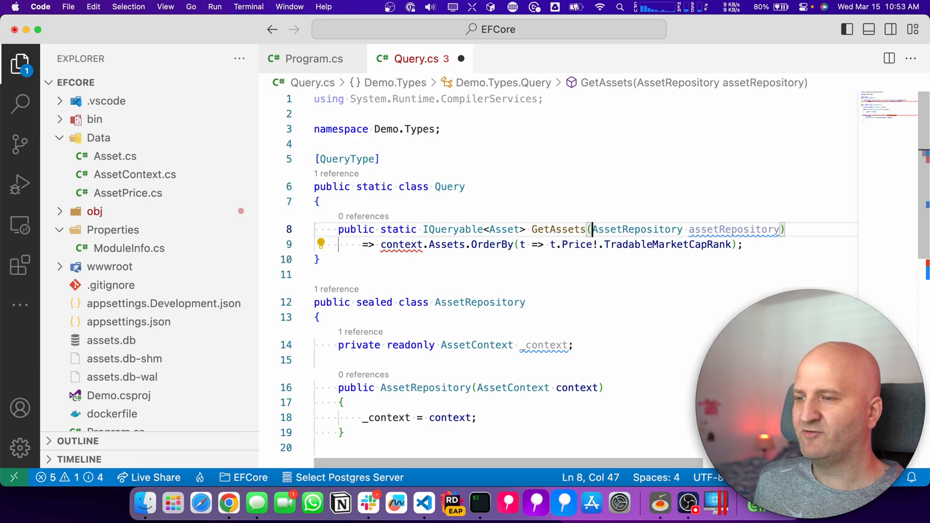
{"action": "type", "text": "int count,"}
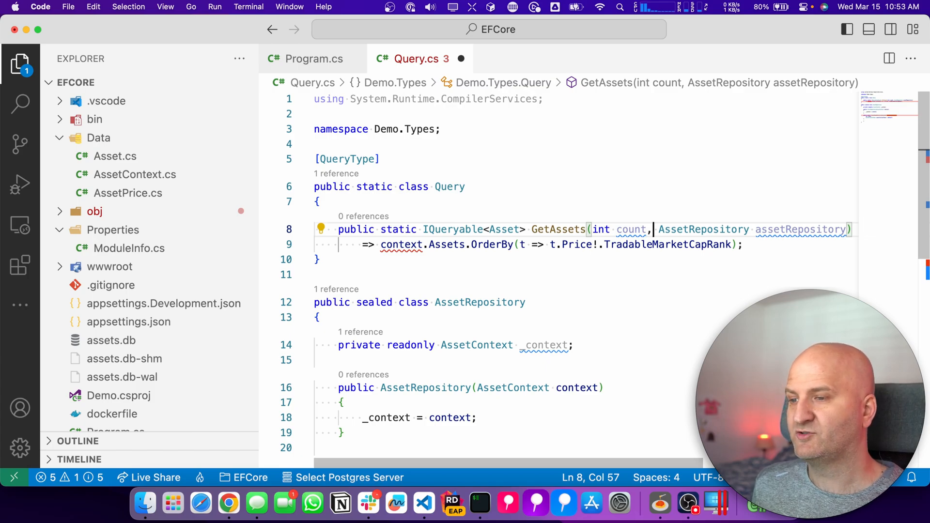
Step: Replace the OrderBy body with return assetRepository.GetTopAssetsAsync(count, cancellationToken)
{"action": "double_click", "coordinate": [600, 229]}
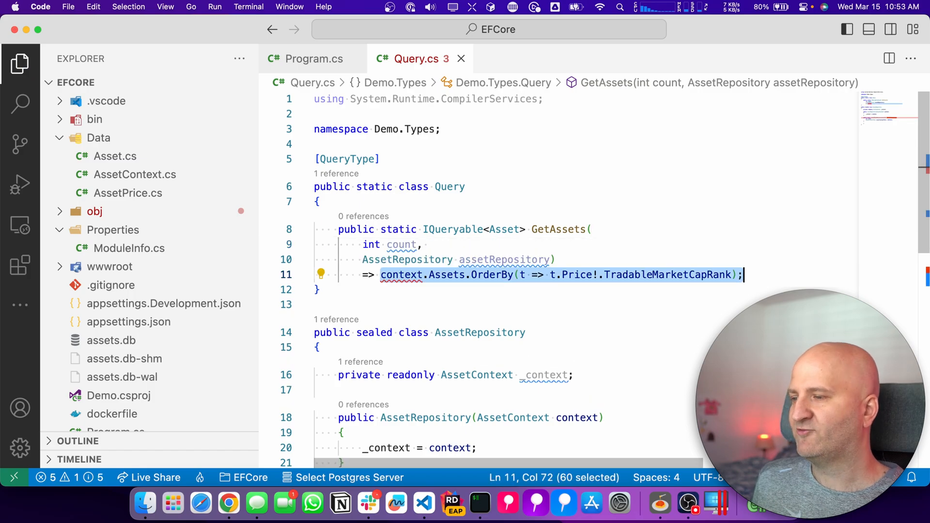
{"action": "type", "text": "re"}
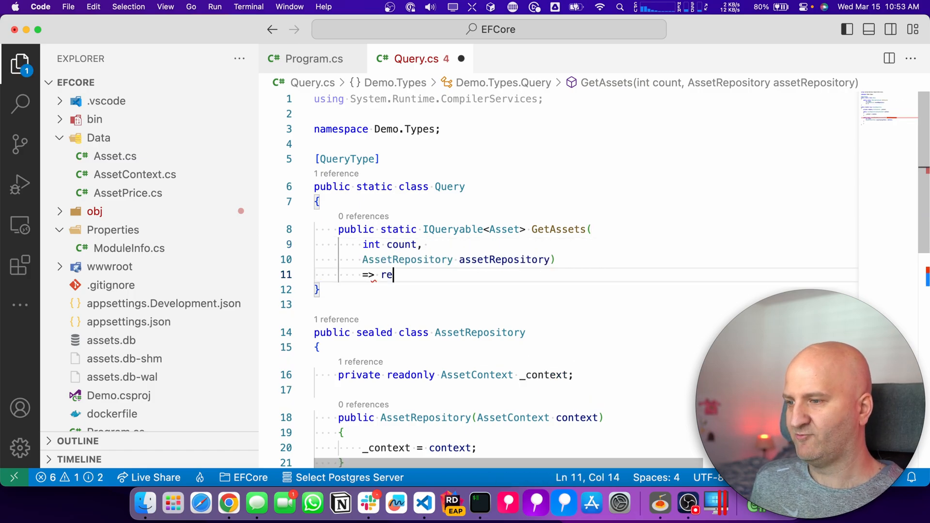
{"action": "type", "text": "assetRepository"}
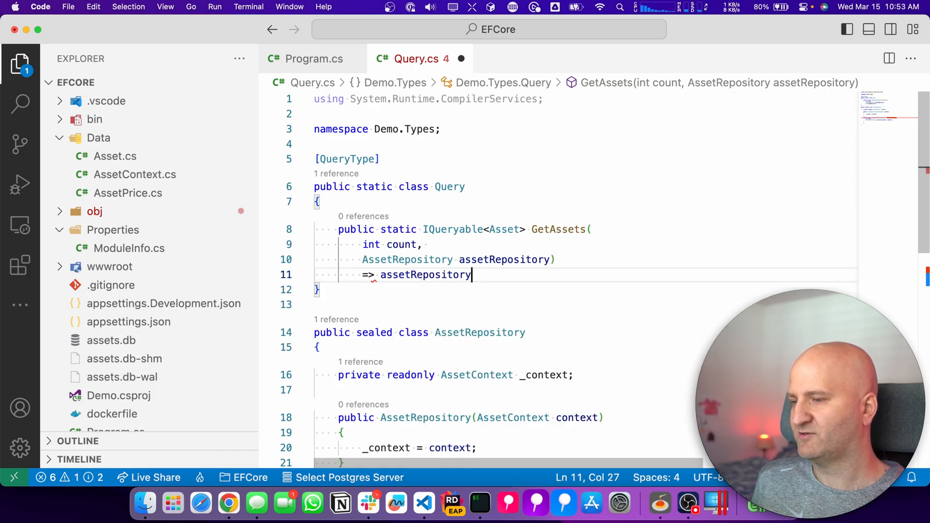
{"action": "type", "text": ".GetTopAssetsAsync(count, cancellationToken);"}
{"action": "type", "text": "CancellationToken cancellationToken)"}
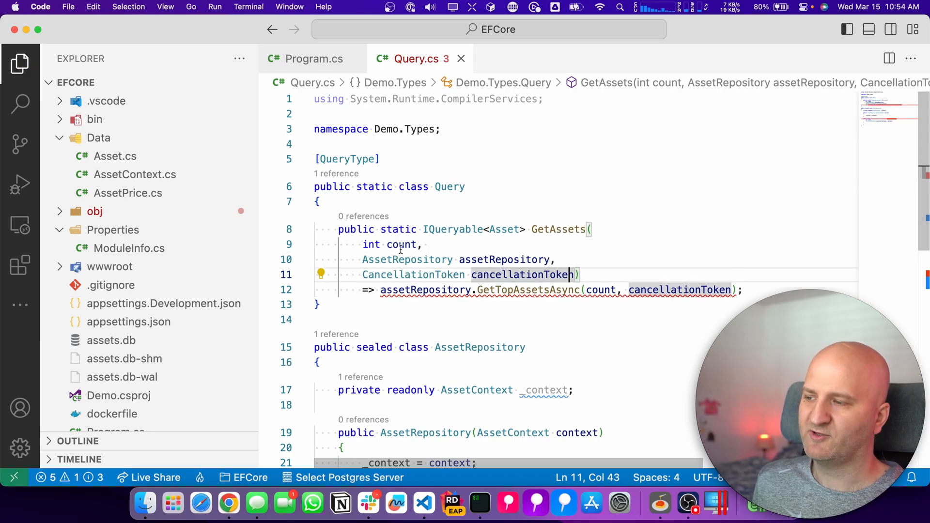
Step: Keep the cancellationToken parameter and change the return type from IQueryable to Task
{"action": "double_click", "coordinate": [550, 274]}
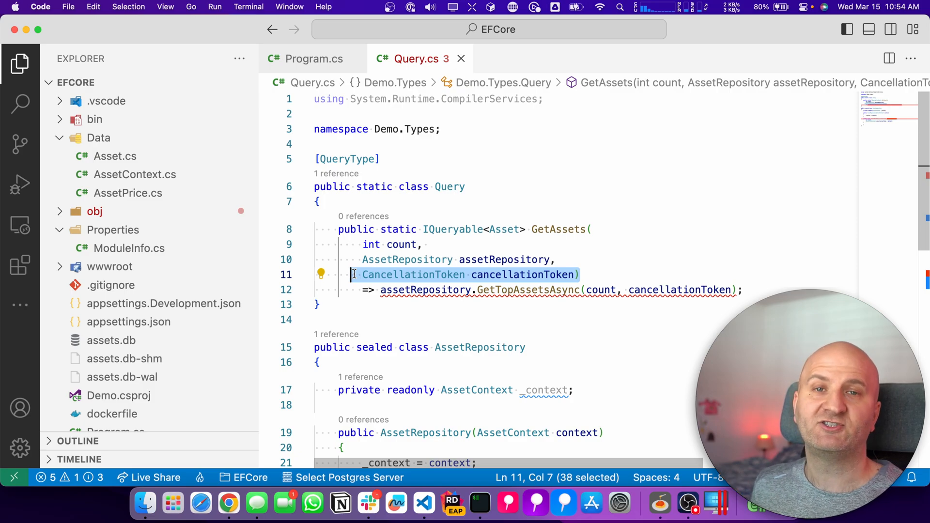
{"action": "double_click", "coordinate": [453, 230]}
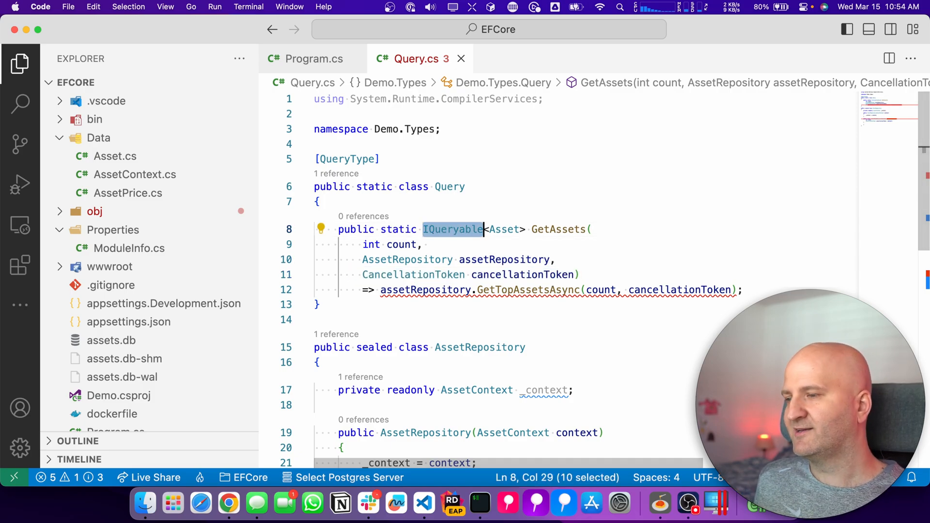
{"action": "type", "text": "Task<IReadOnlyList"}
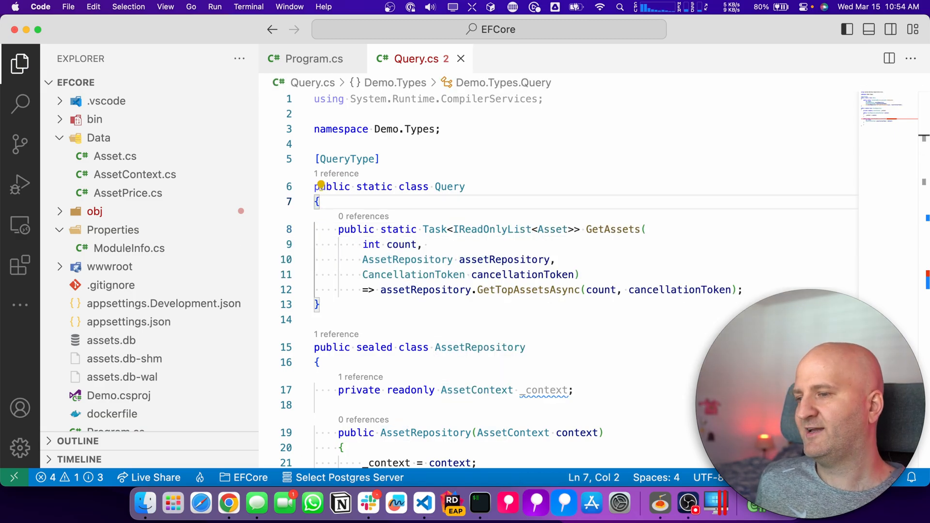
Step: Move the AssetRepository type into its own AssetRepository.cs file via the quick action
{"action": "scroll", "scroll_direction": "down", "scroll_amount": 3}
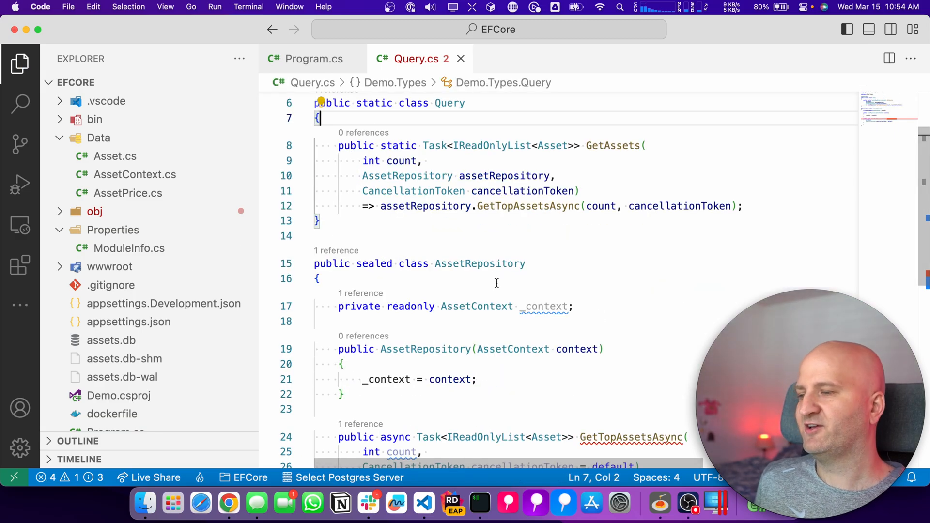
{"action": "scroll", "scroll_direction": "down", "scroll_amount": 3}
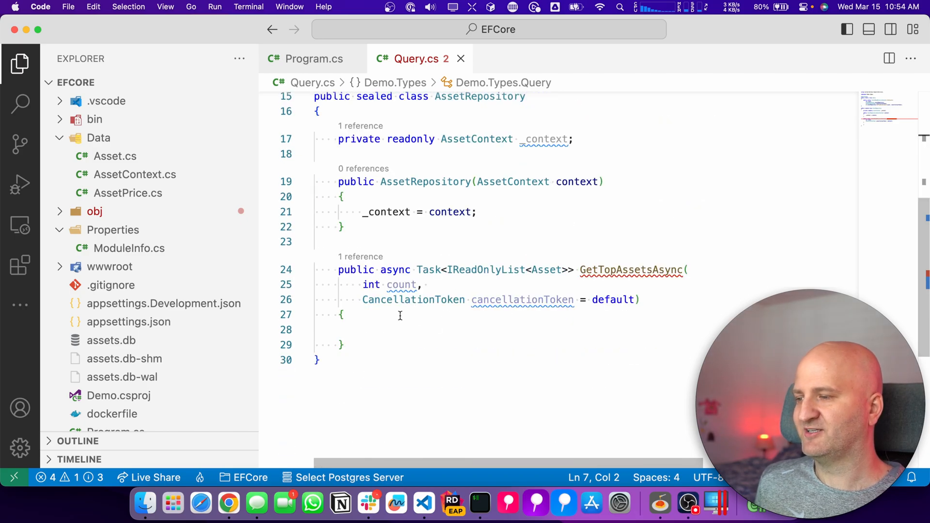
{"action": "left_click", "coordinate": [343, 345]}
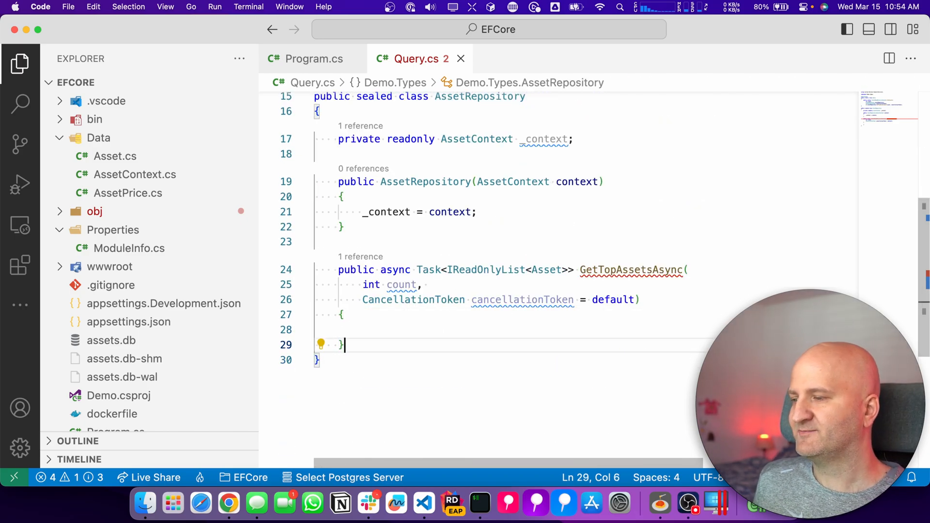
{"action": "left_click", "coordinate": [332, 330]}
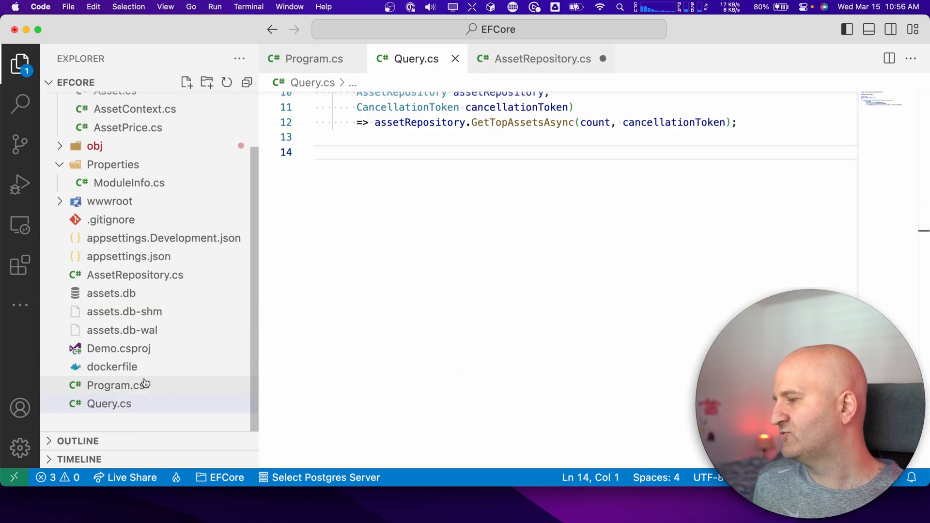
Step: Delete RegisterDbContext<AssetContext>() and write .RegisterService<AssetRepository> in its place
{"action": "left_click", "coordinate": [115, 385]}
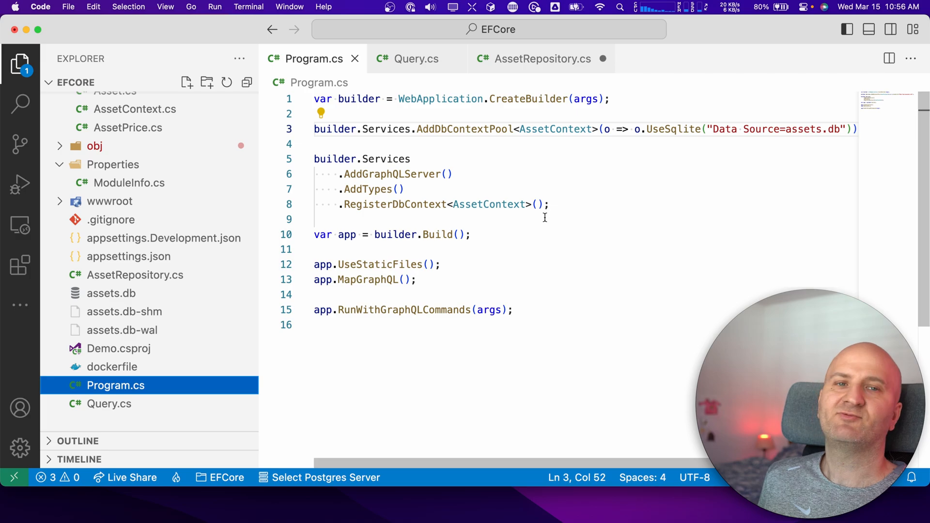
{"action": "left_click", "coordinate": [405, 189]}
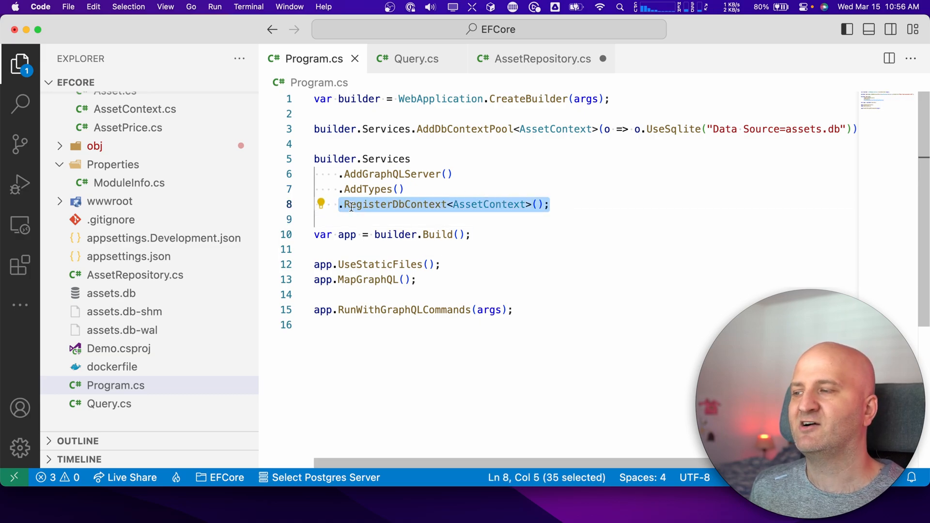
{"action": "key", "text": "Delete"}
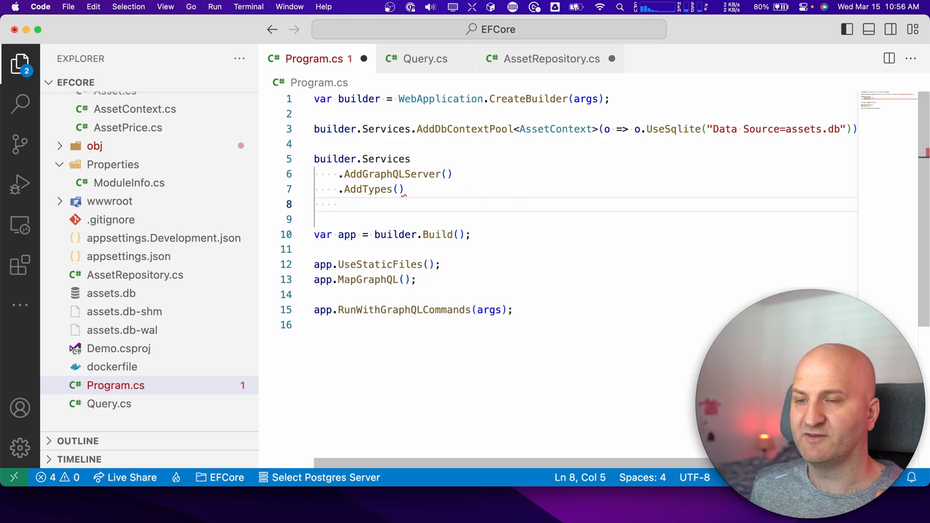
{"action": "type", "text": ".RegisterService<"}
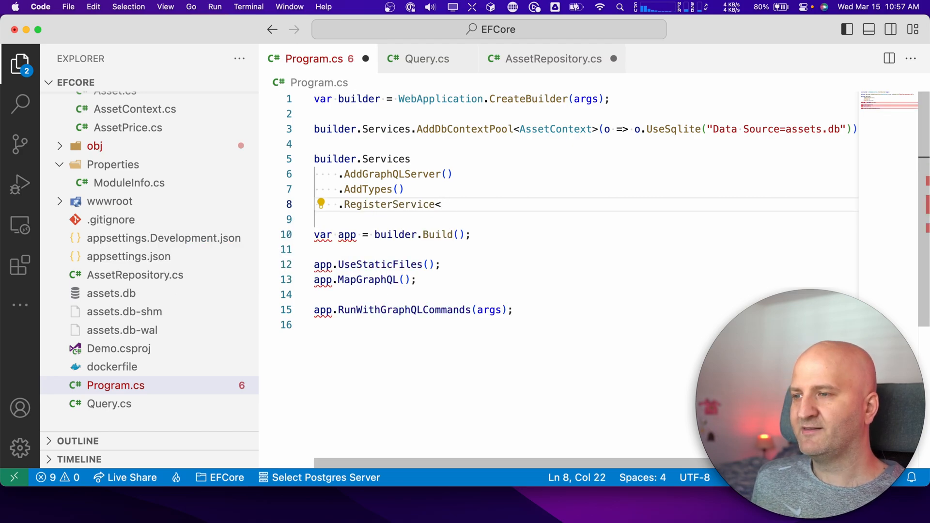
{"action": "type", "text": "Regi"}
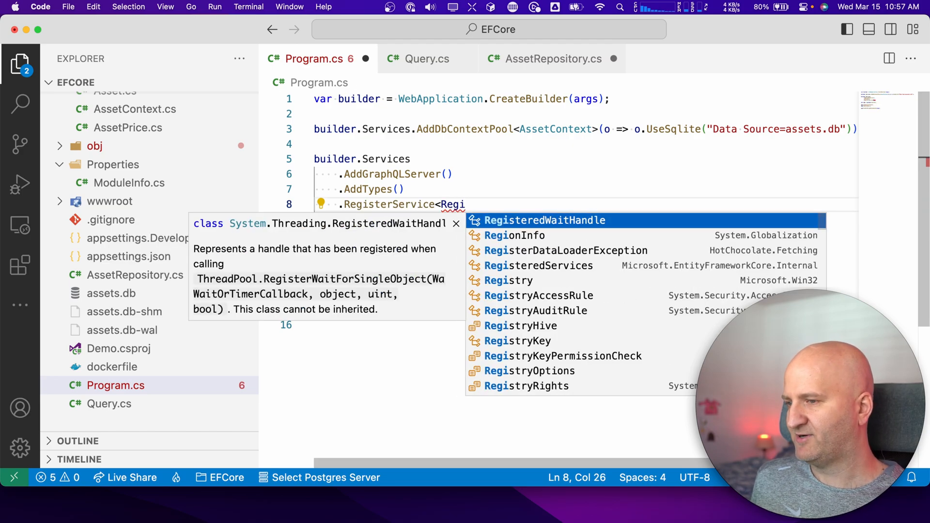
{"action": "type", "text": "AssetRepository>"}
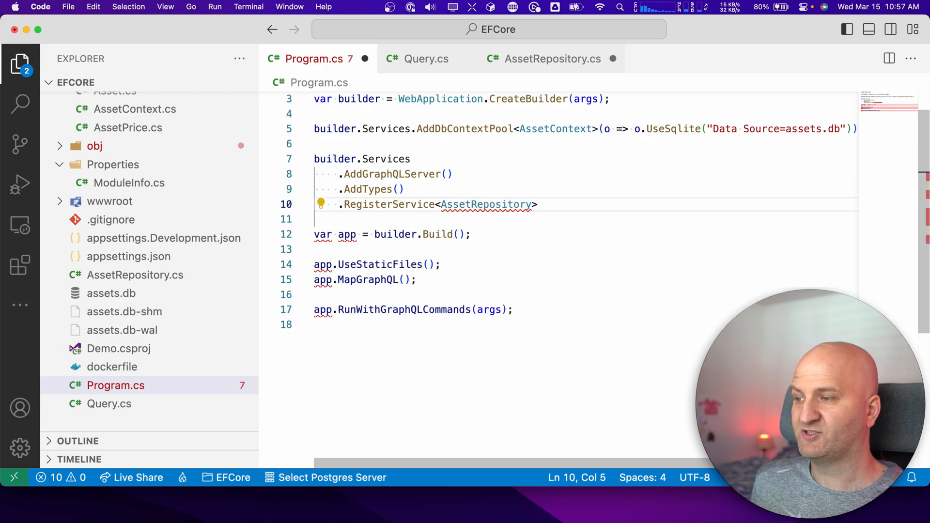
Step: Complete the registration with (ServiceKind.Resolver), save, and check the dotnet watch output
{"action": "type", "text": "()"}
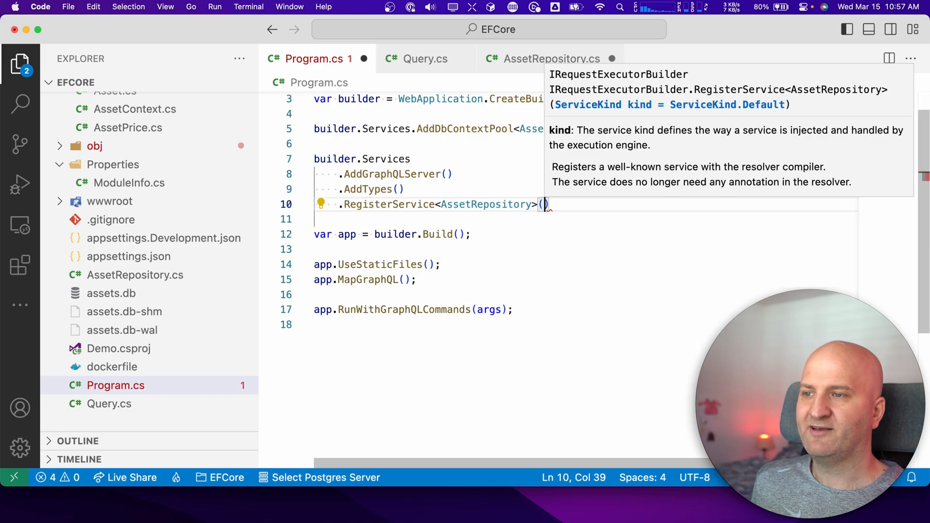
{"action": "mouse_move", "coordinate": [771, 110]}
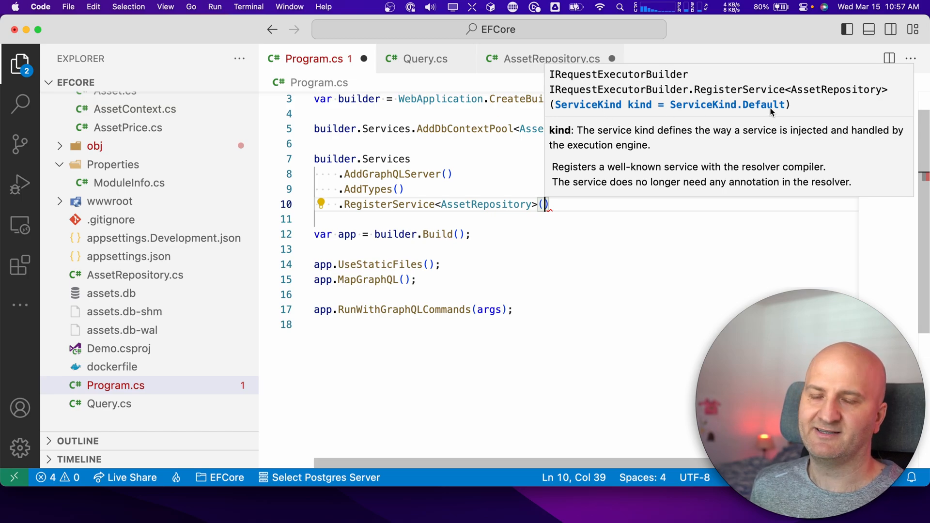
{"action": "mouse_move", "coordinate": [769, 110]}
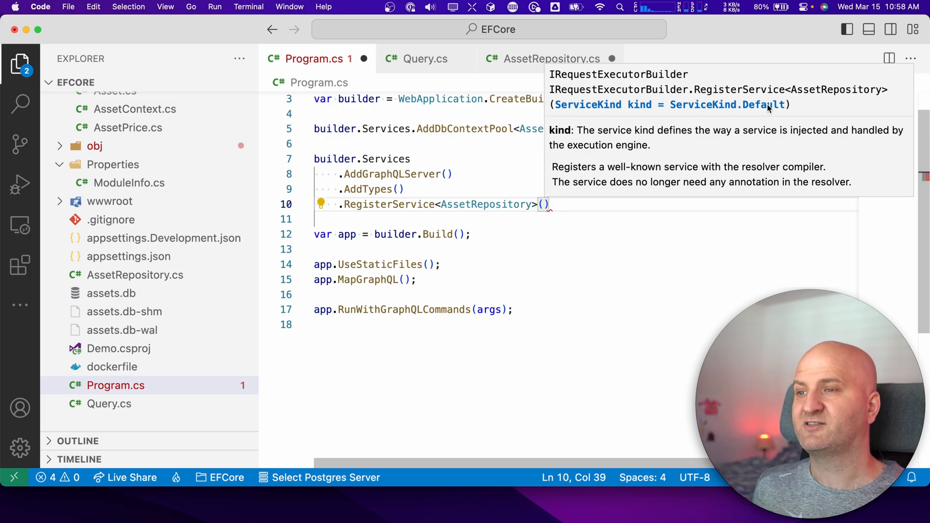
{"action": "type", "text": "ServiceKind.Resolver"}
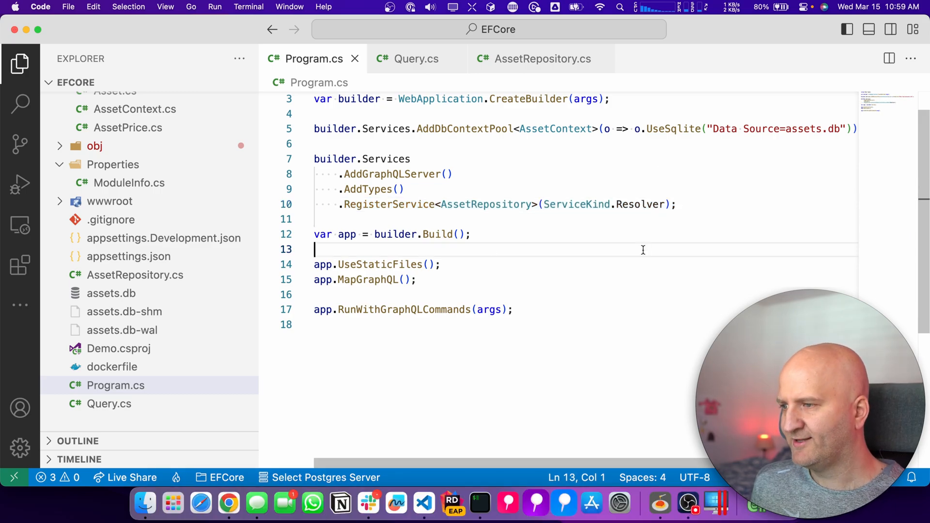
{"action": "left_click", "coordinate": [547, 251]}
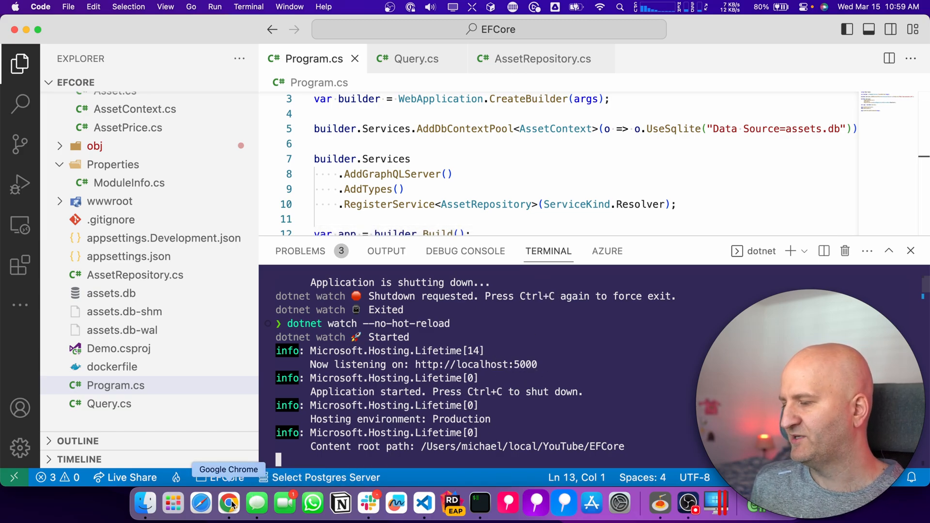
{"action": "left_click", "coordinate": [229, 504]}
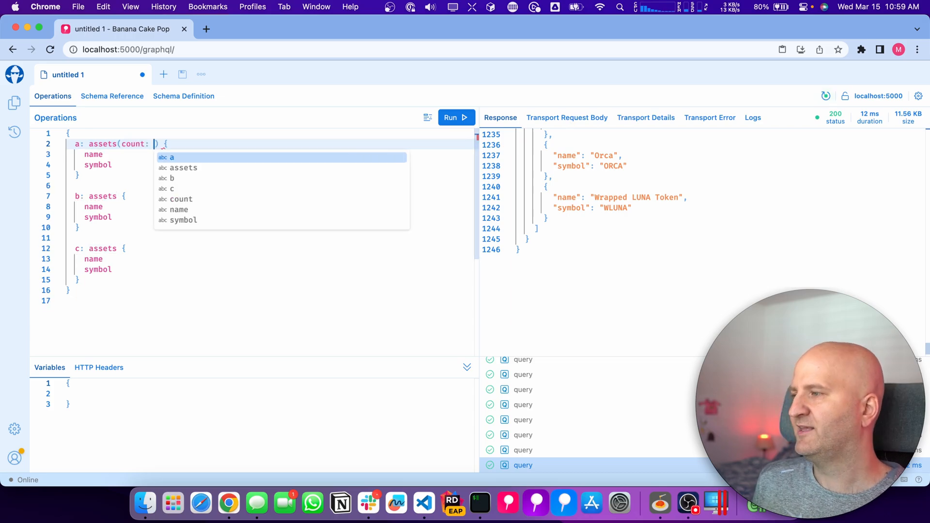
{"action": "mouse_move", "coordinate": [424, 504]}
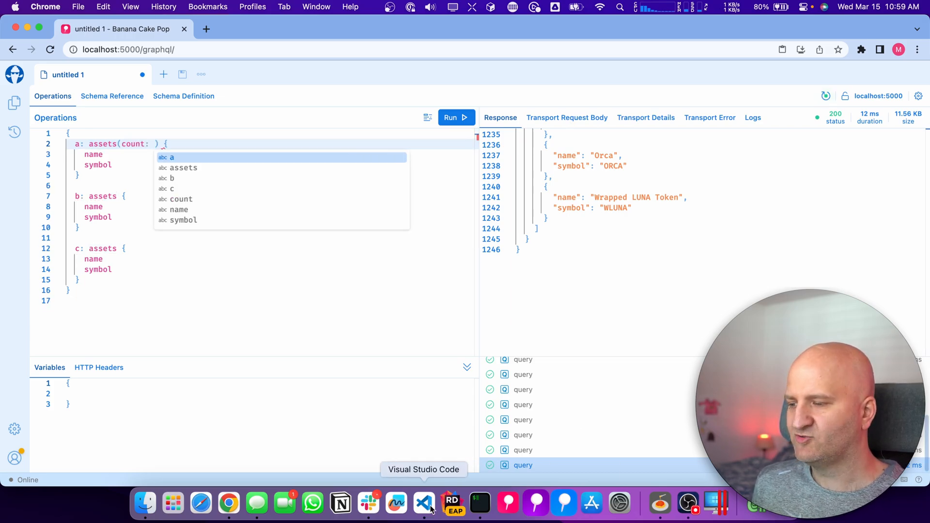
{"action": "left_click", "coordinate": [424, 504]}
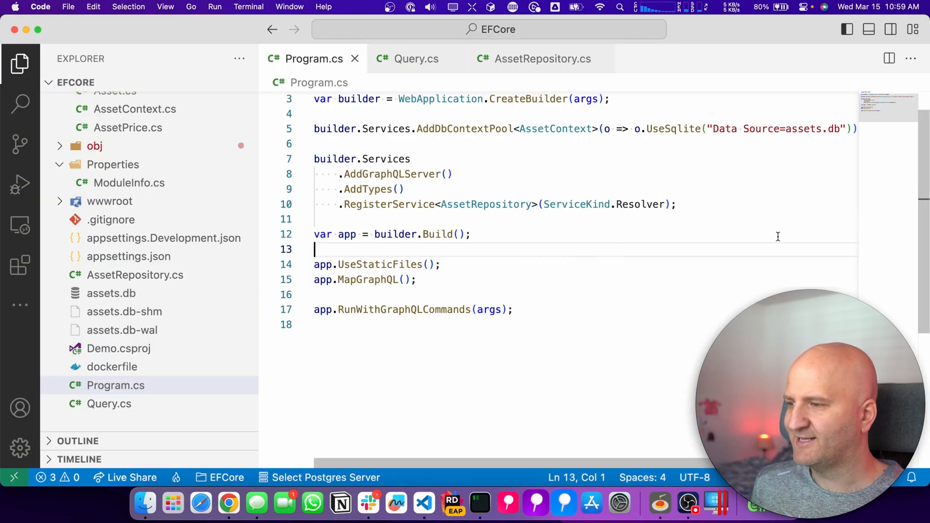
Step: Rename the GetAssets resolver to GetTopAssetsAsync in Query.cs and save
{"action": "left_click", "coordinate": [416, 59]}
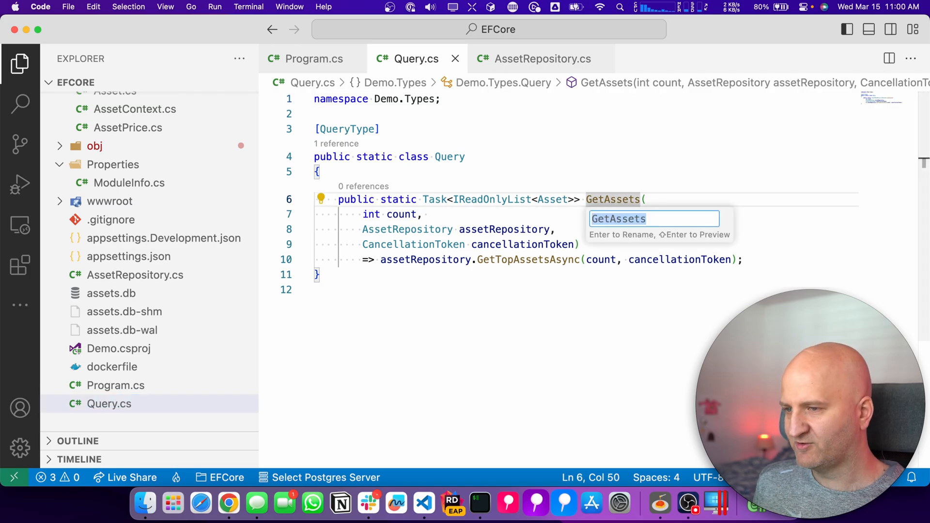
{"action": "type", "text": "Top"}
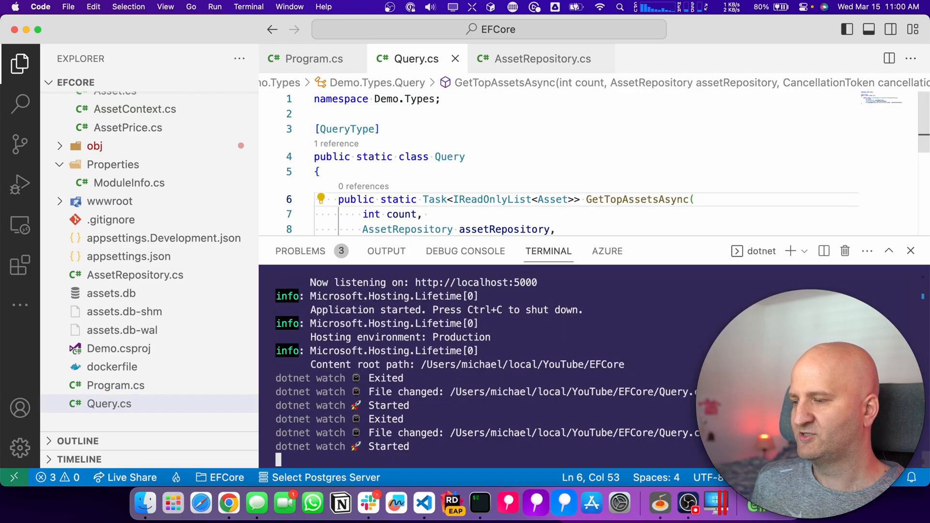
{"action": "left_click", "coordinate": [229, 504]}
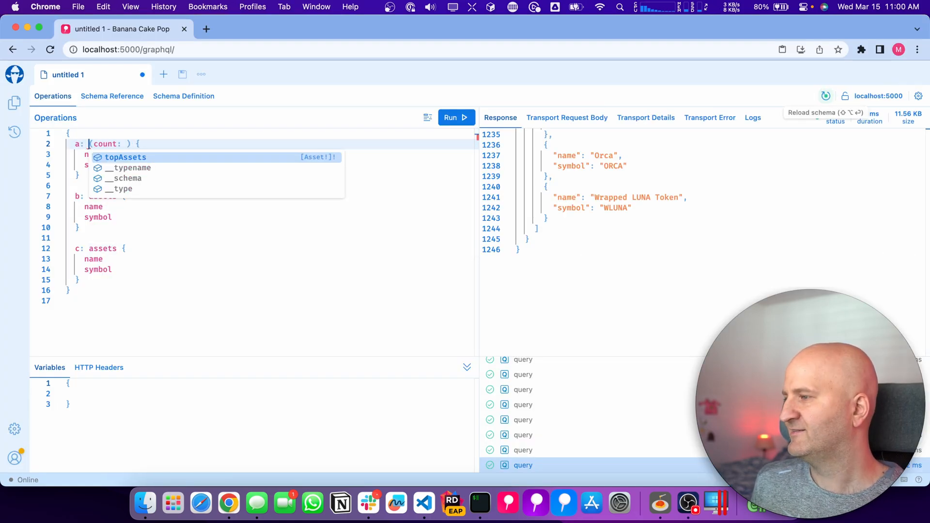
Step: Run the topAssets queries with counts 2, 4 and 6, getting Unexpected Execution Errors
{"action": "left_click", "coordinate": [125, 157]}
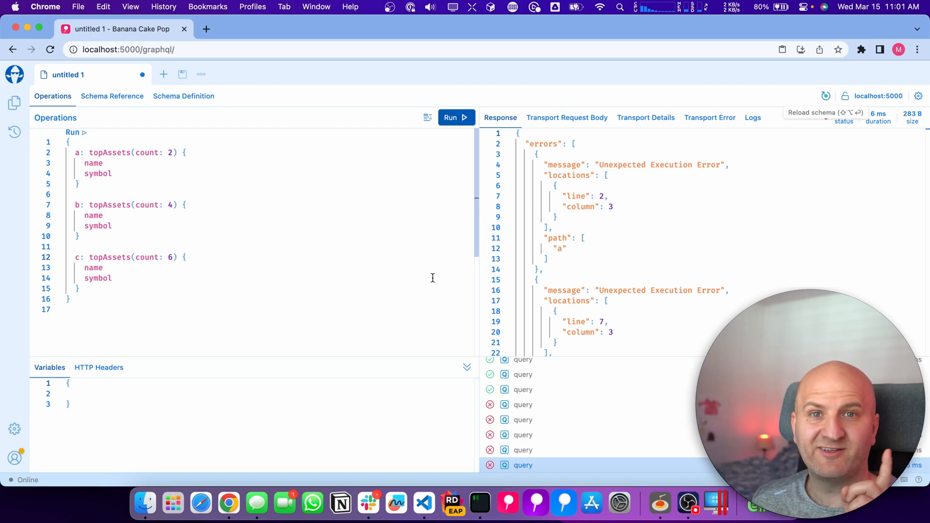
{"action": "mouse_move", "coordinate": [480, 504]}
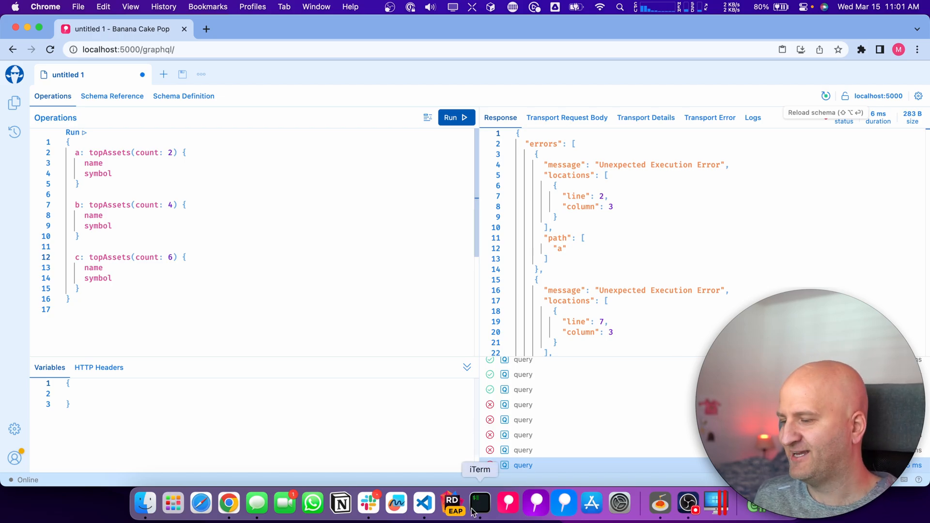
{"action": "left_click", "coordinate": [424, 504]}
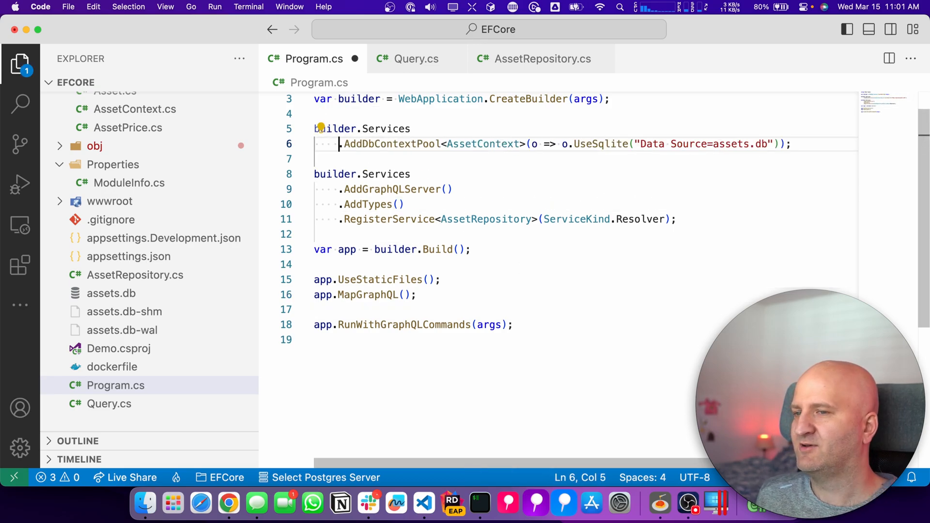
Step: Add builder.Services.AddScoped<AssetRepository>(); above the GraphQL setup and save
{"action": "type", "text": "builder.Services.AddScoped<"}
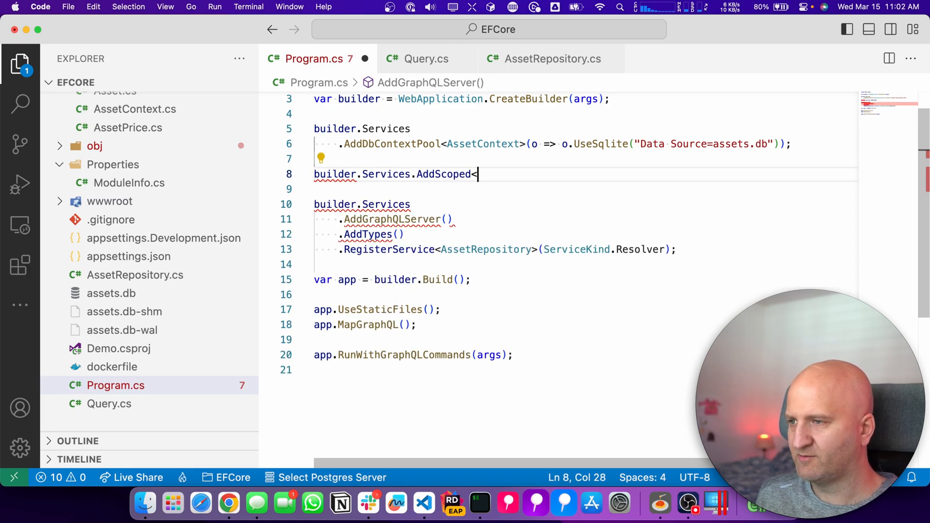
{"action": "type", "text": "AssetRepository>();"}
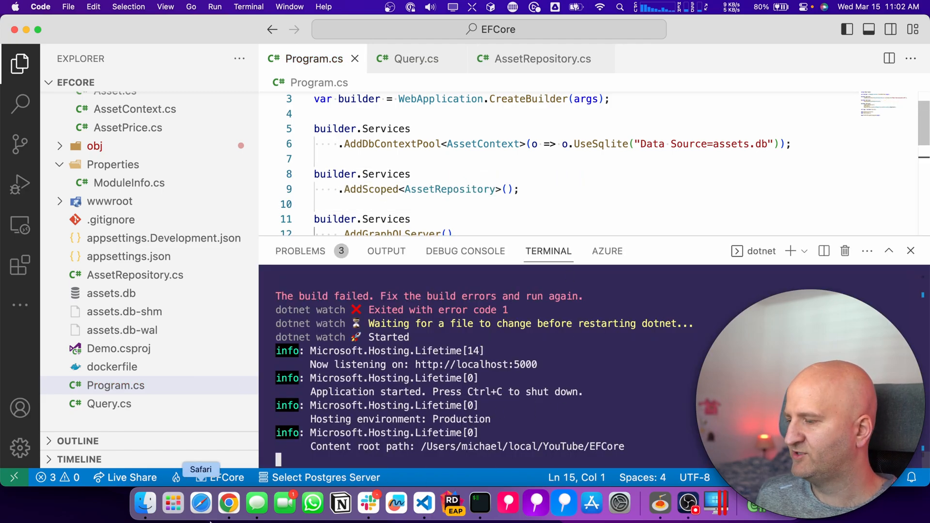
{"action": "left_click", "coordinate": [229, 504]}
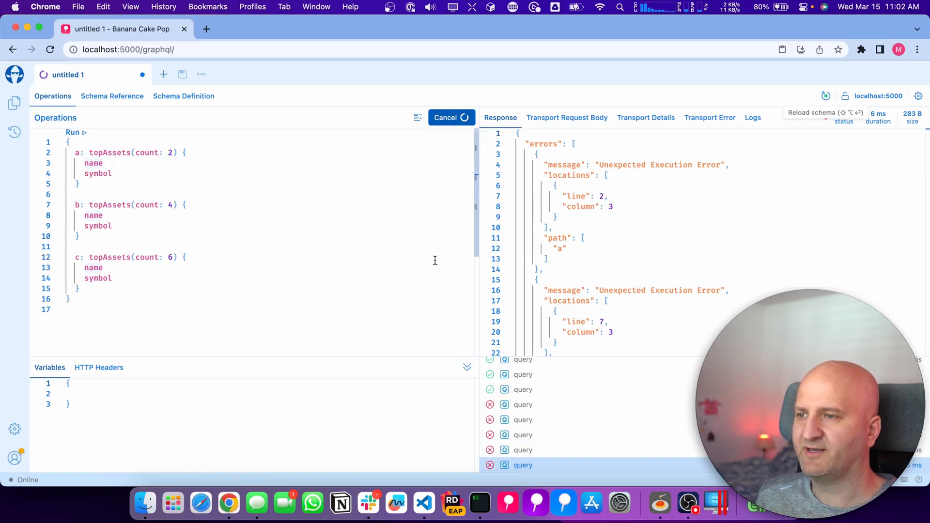
Step: Rerun the topAssets queries and review the returned asset names and symbols
{"action": "left_click", "coordinate": [452, 117]}
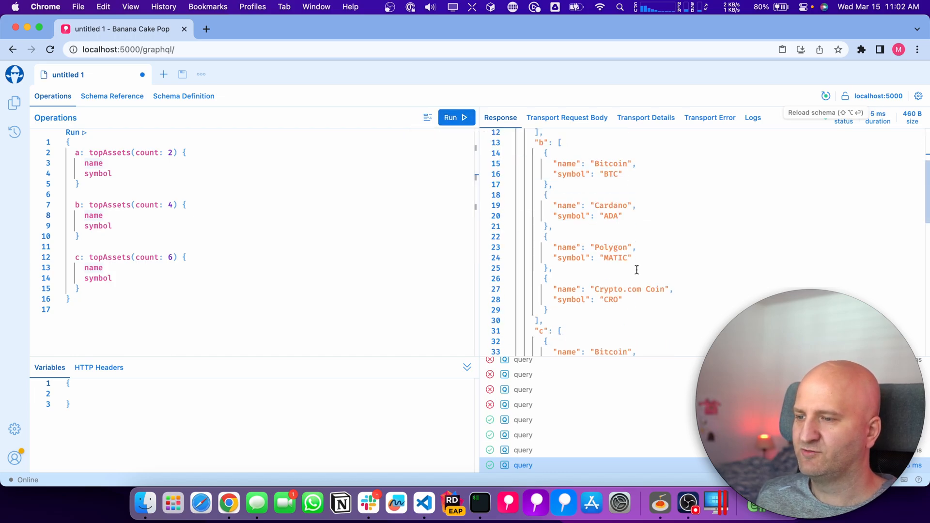
{"action": "scroll", "scroll_direction": "down", "scroll_amount": 3}
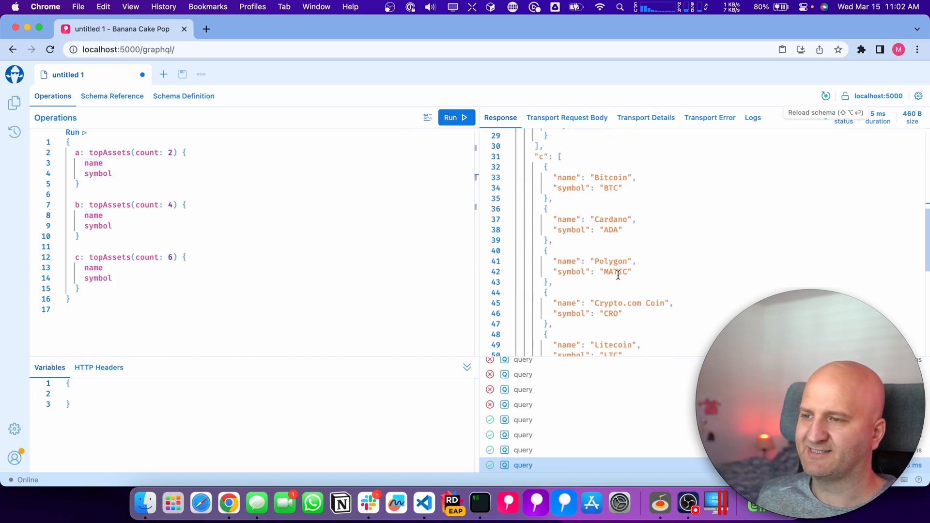
{"action": "scroll", "scroll_direction": "up", "scroll_amount": 3}
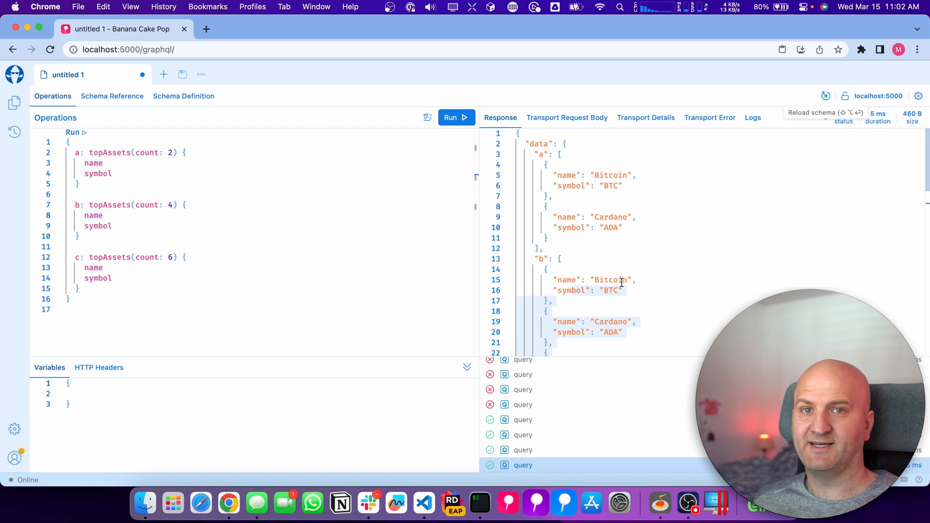
{"action": "mouse_move", "coordinate": [423, 504]}
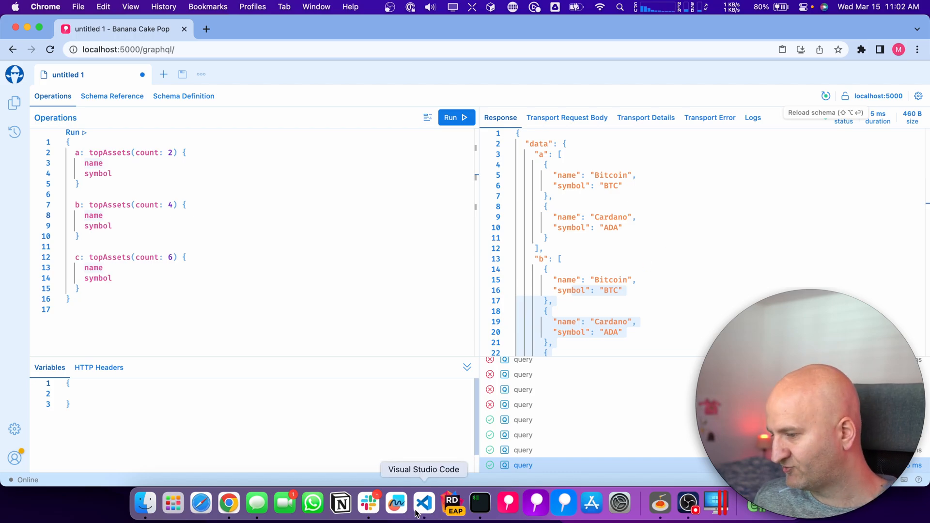
{"action": "left_click", "coordinate": [423, 504]}
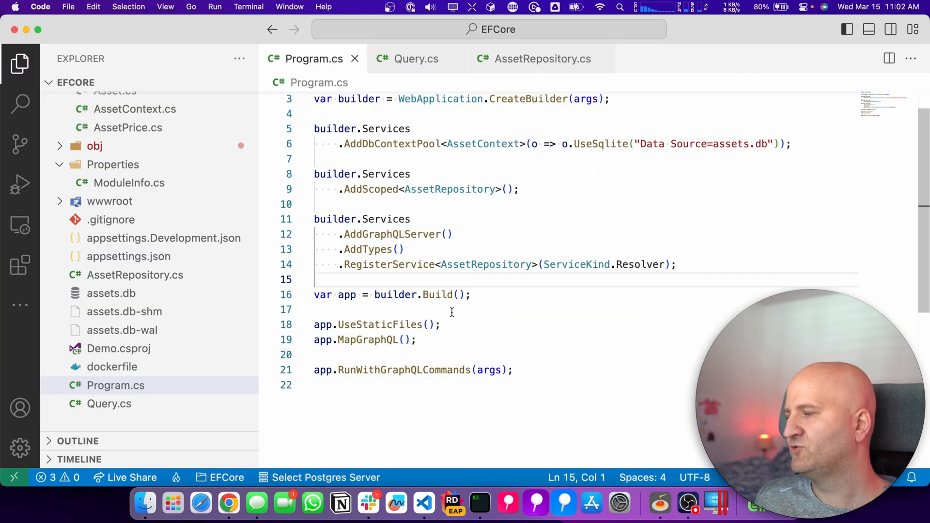
{"action": "mouse_move", "coordinate": [122, 395]}
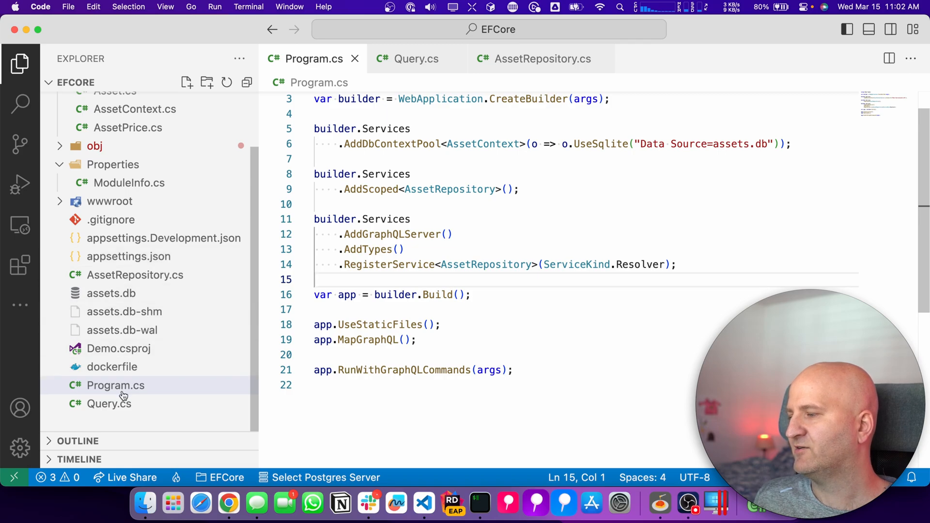
Step: Show the GetTopAssetsAsync resolver delegating to the injected AssetRepository in Query.cs
{"action": "left_click", "coordinate": [108, 403]}
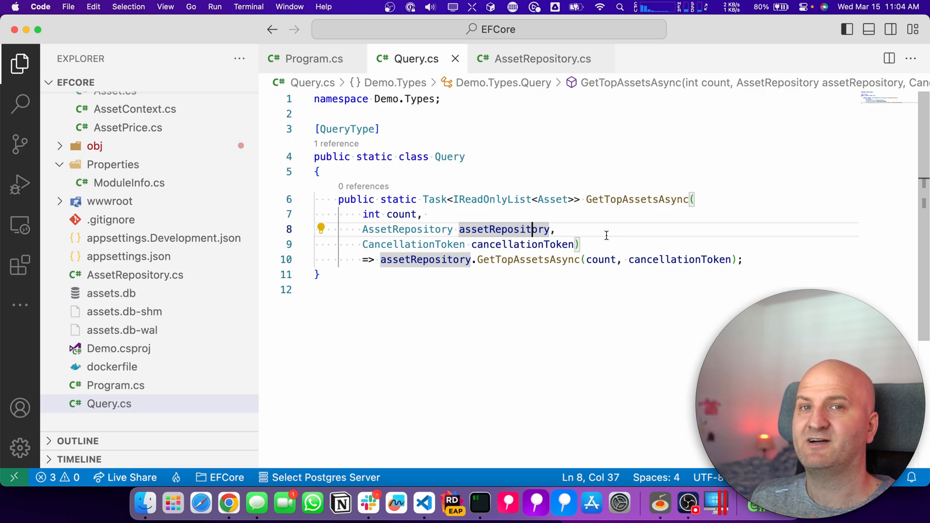
{"action": "mouse_move", "coordinate": [605, 236]}
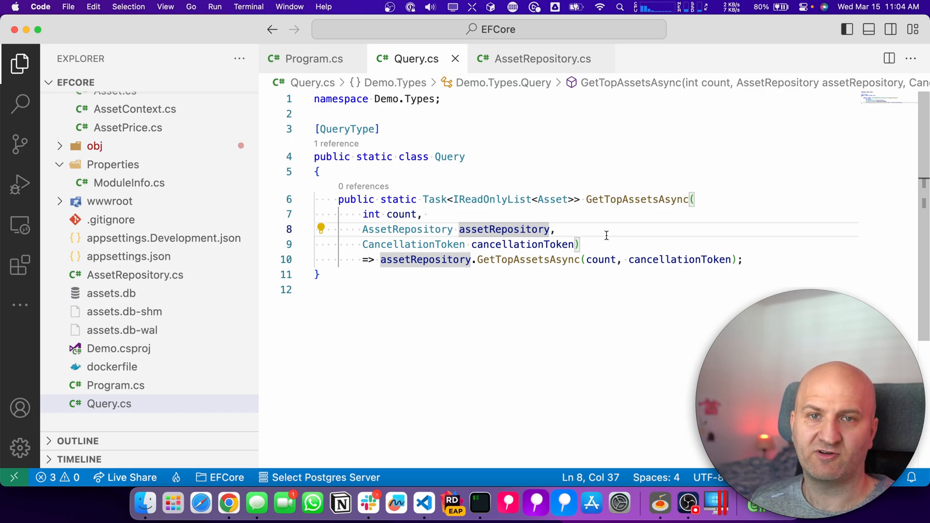